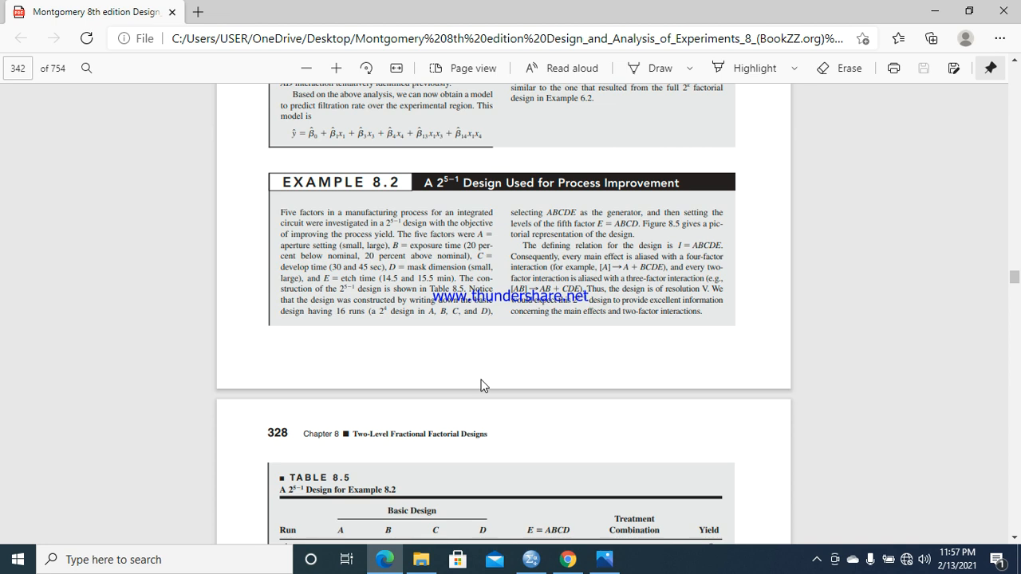
# Scroll the PDF to page 328 until Table 8.5's 16 runs and yields are fully visible.
pyautogui.scroll(-3)
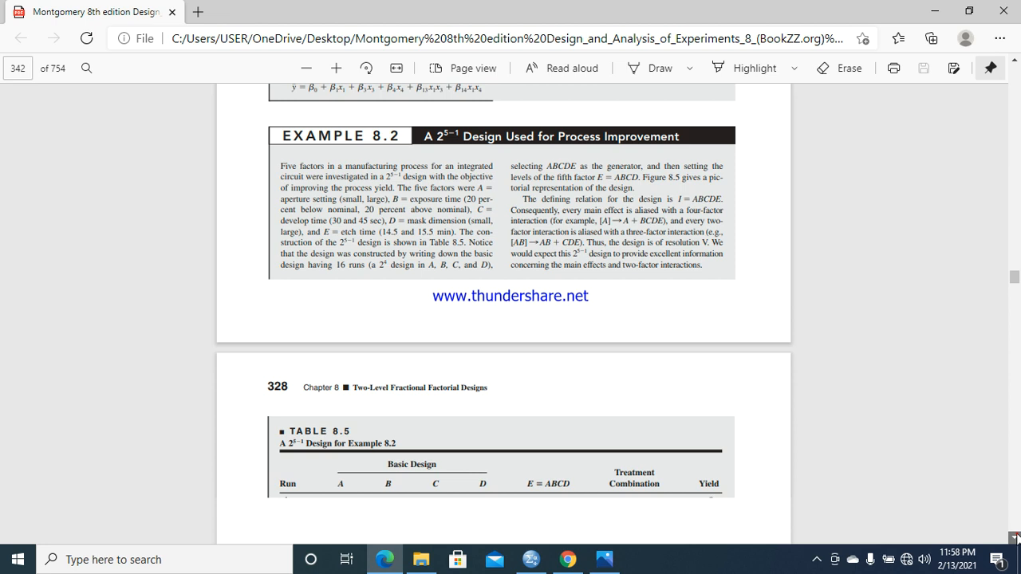
pyautogui.scroll(-3)
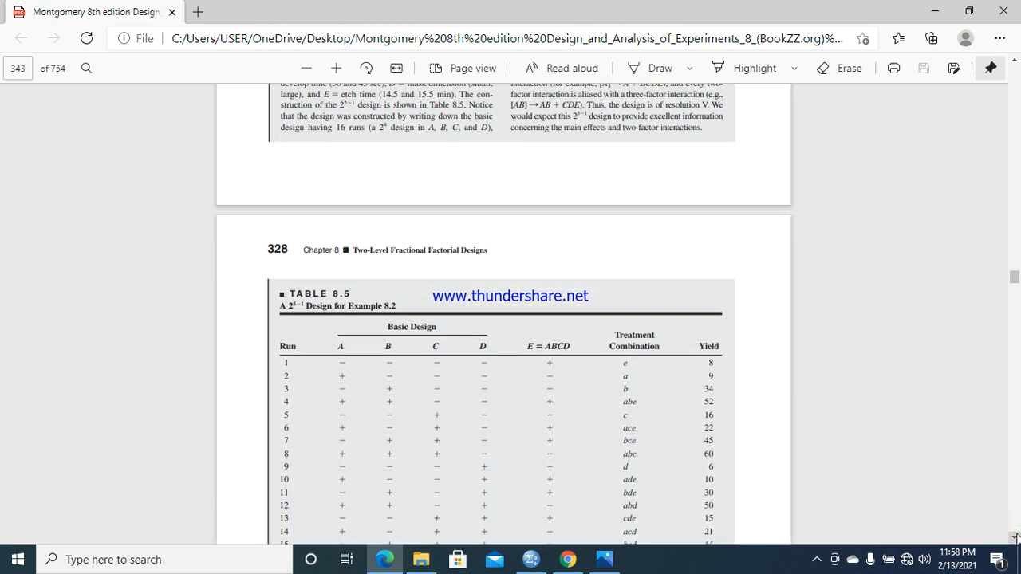
pyautogui.scroll(-3)
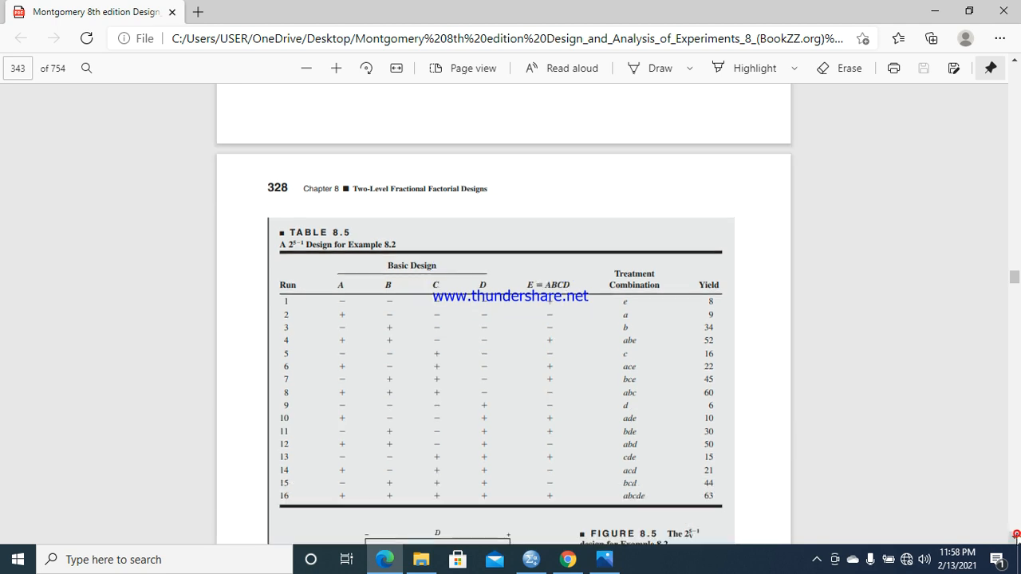
pyautogui.scroll(-3)
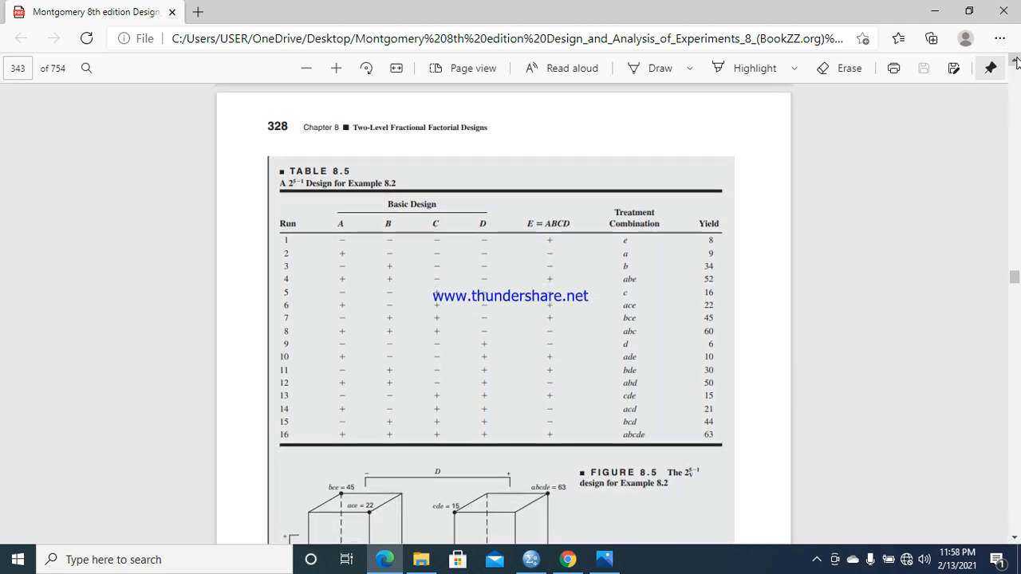
pyautogui.scroll(3)
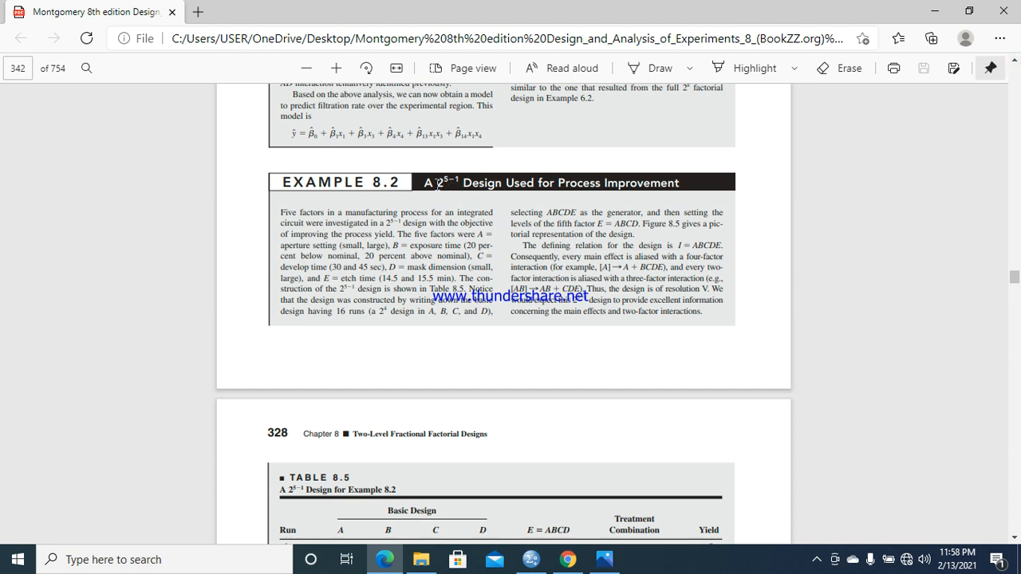
pyautogui.moveTo(435, 183)
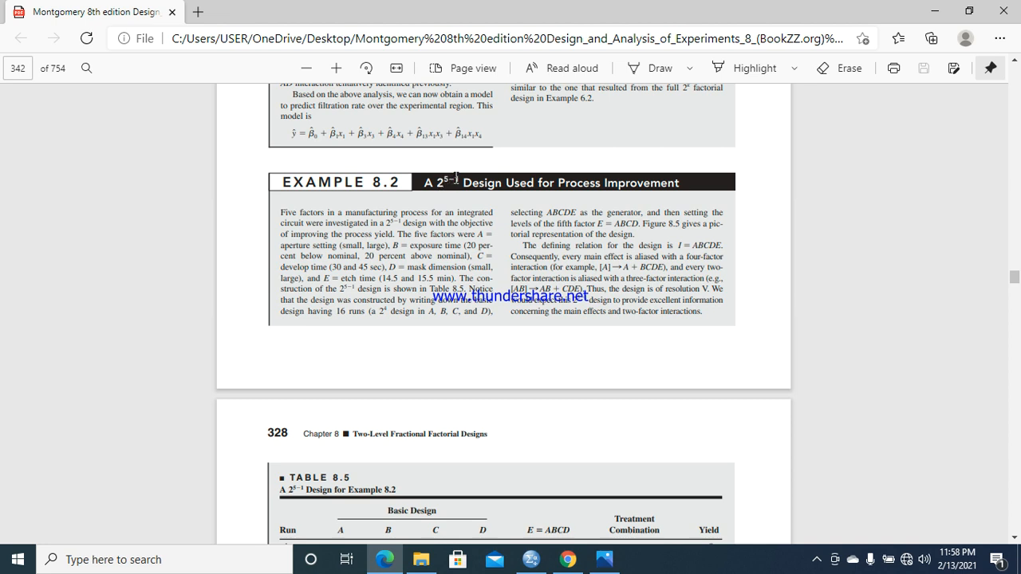
pyautogui.moveTo(456, 173)
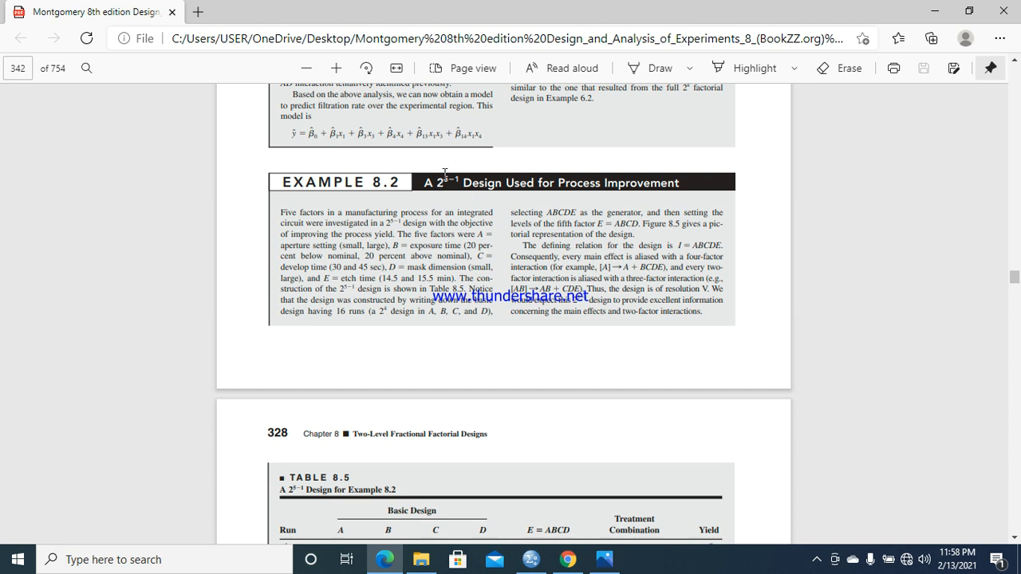
pyautogui.moveTo(433, 180)
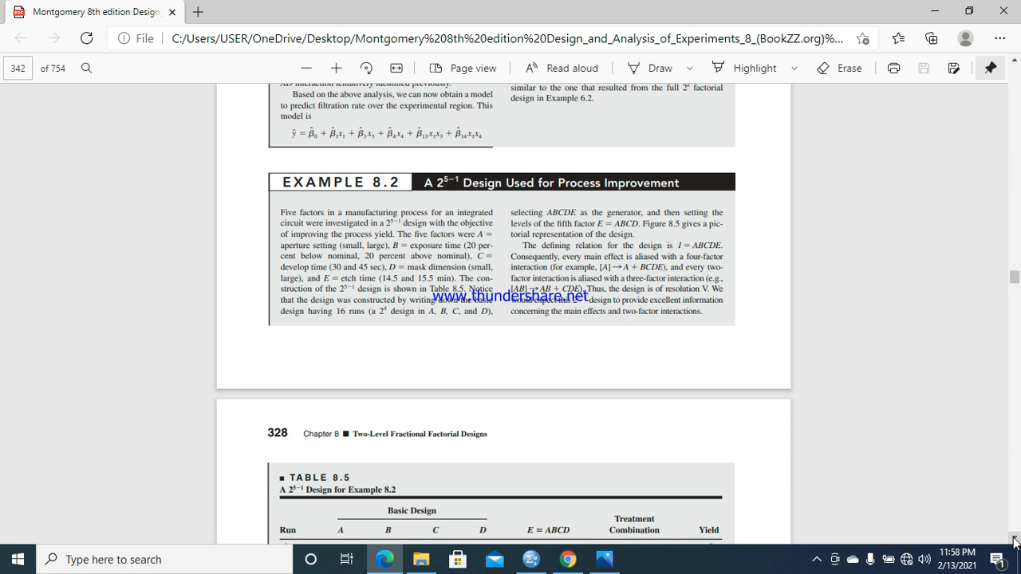
pyautogui.scroll(-3)
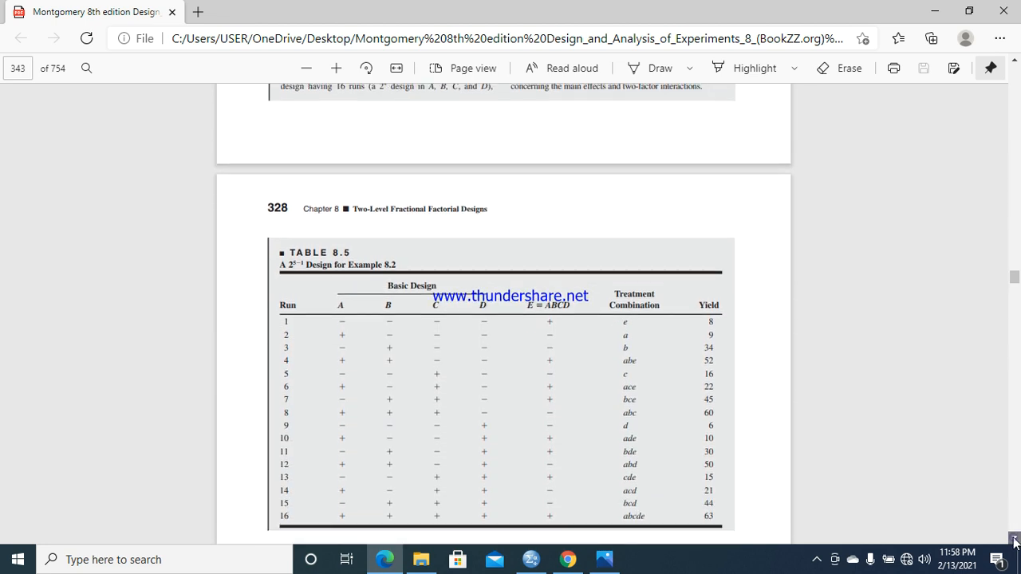
pyautogui.scroll(-3)
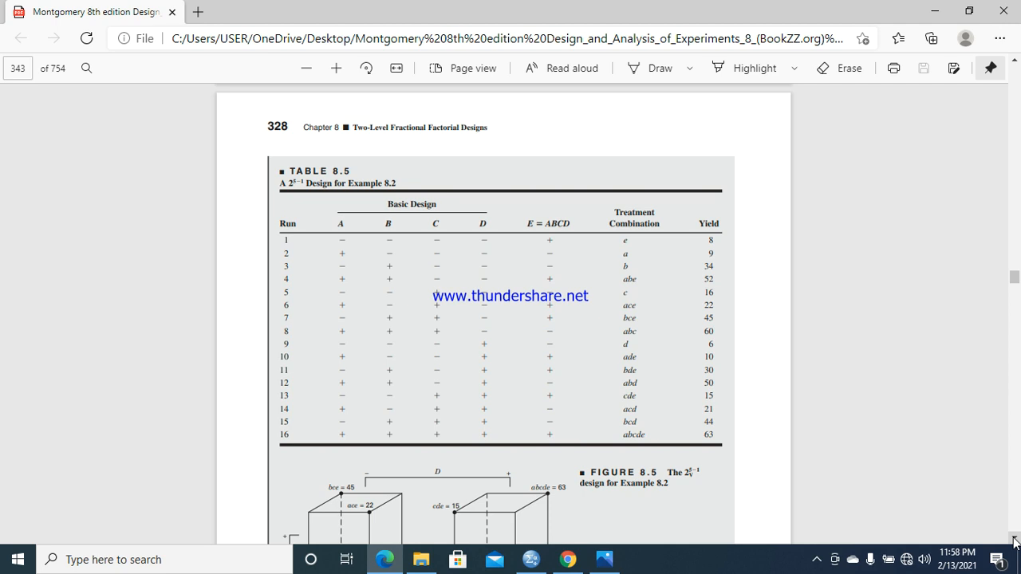
pyautogui.moveTo(385, 365)
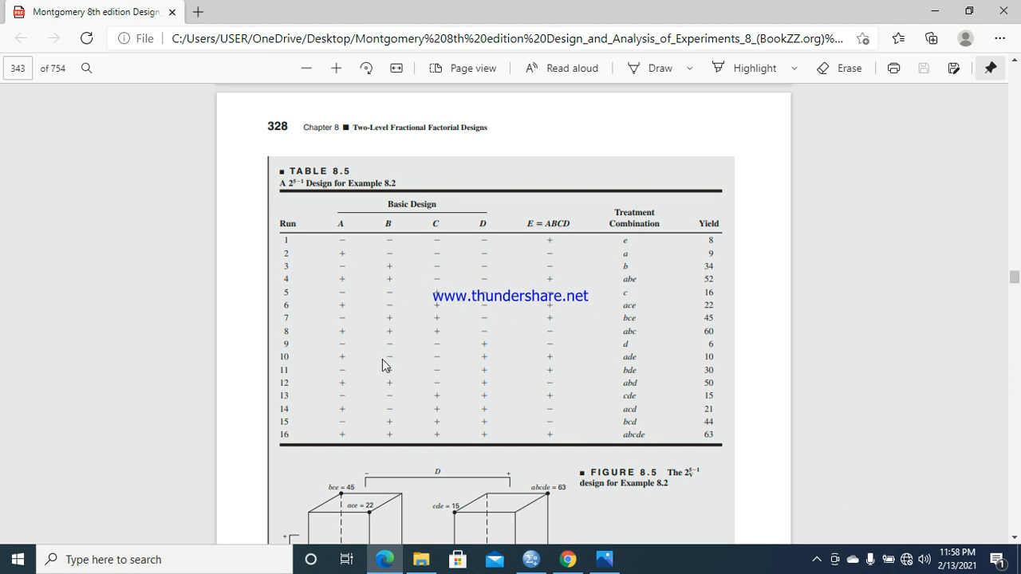
pyautogui.moveTo(459, 293)
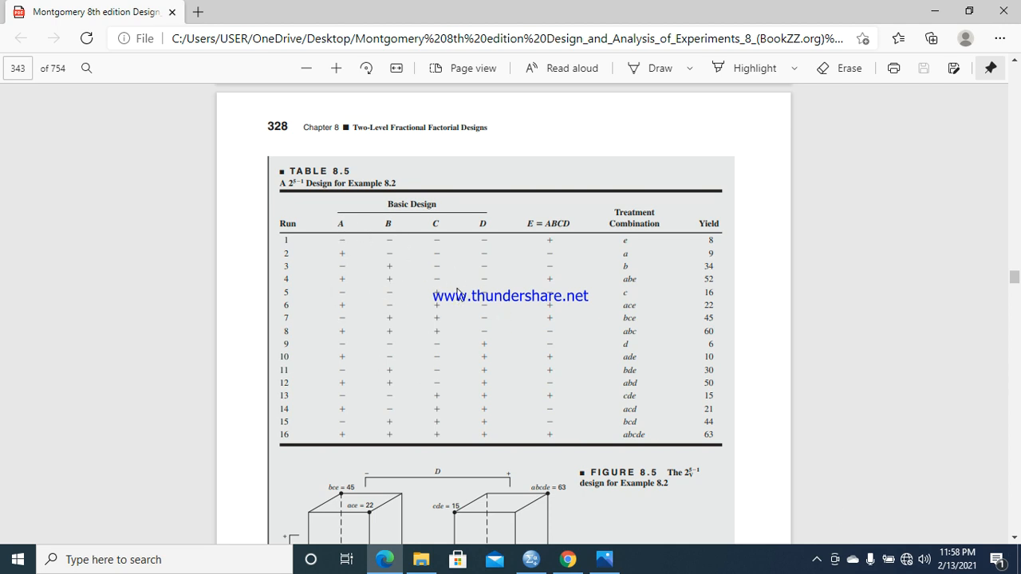
pyautogui.moveTo(550, 281)
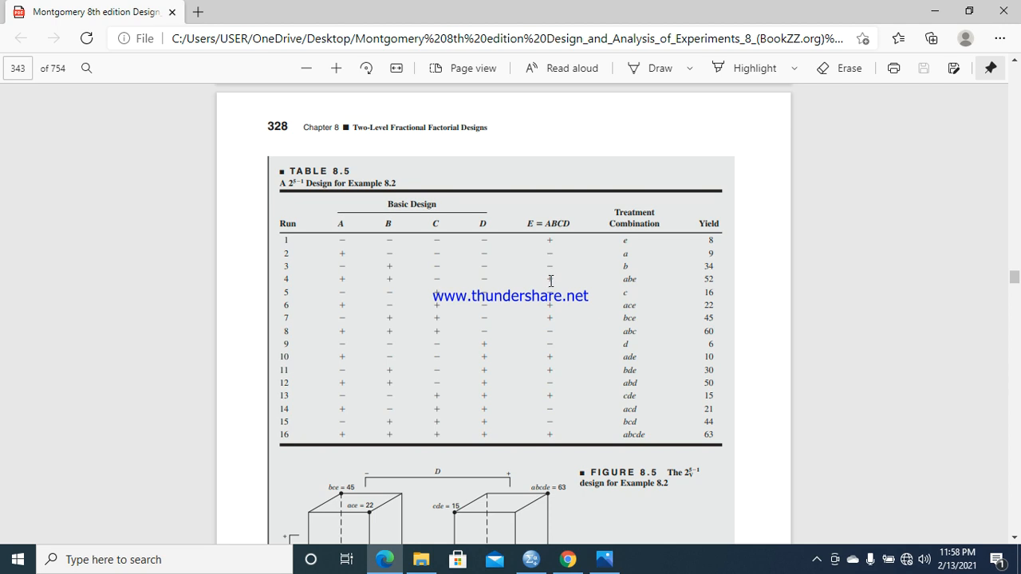
pyautogui.moveTo(634, 236)
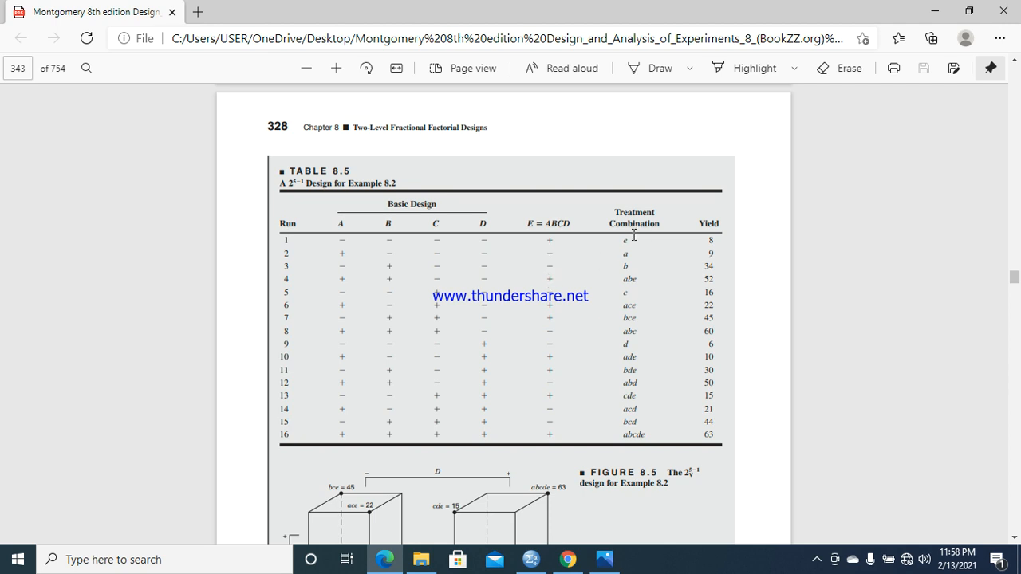
pyautogui.moveTo(635, 430)
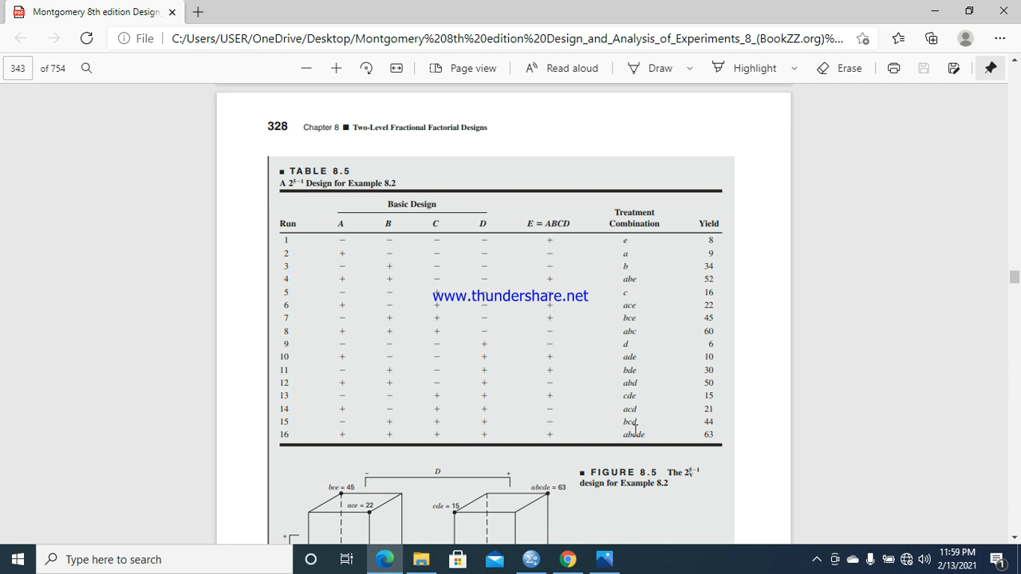
pyautogui.moveTo(580, 403)
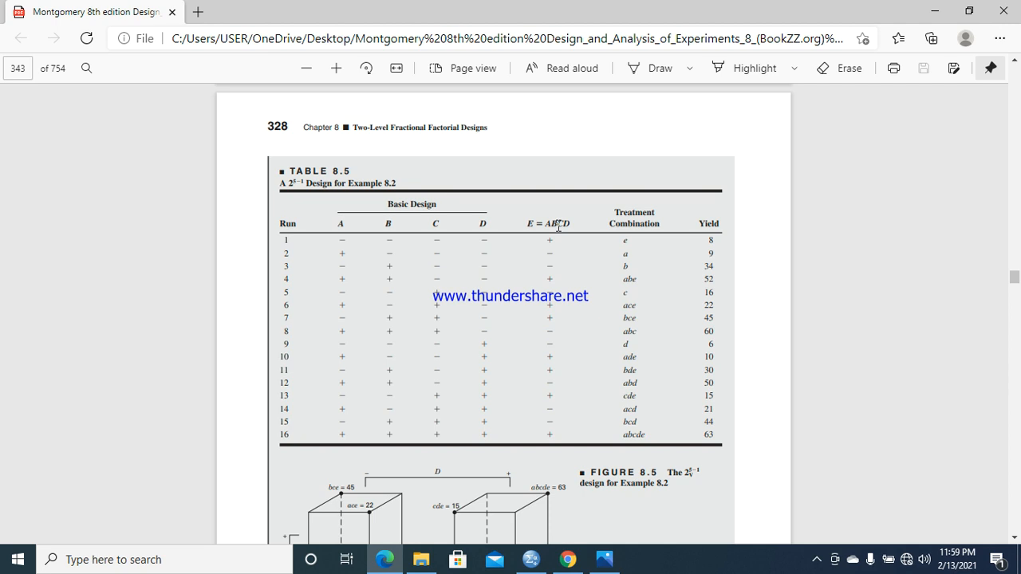
pyautogui.moveTo(591, 250)
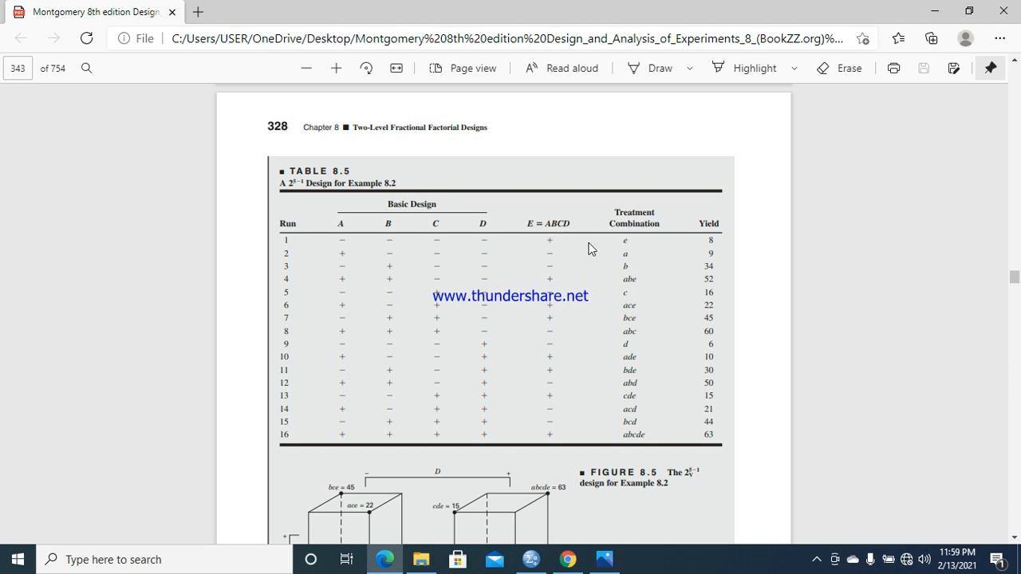
pyautogui.moveTo(624, 242)
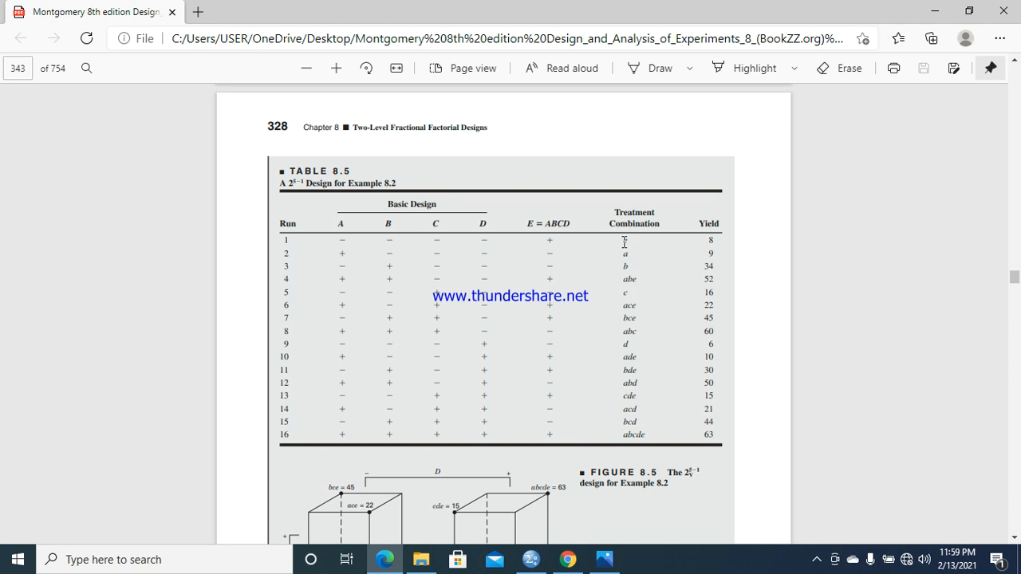
pyautogui.moveTo(636, 311)
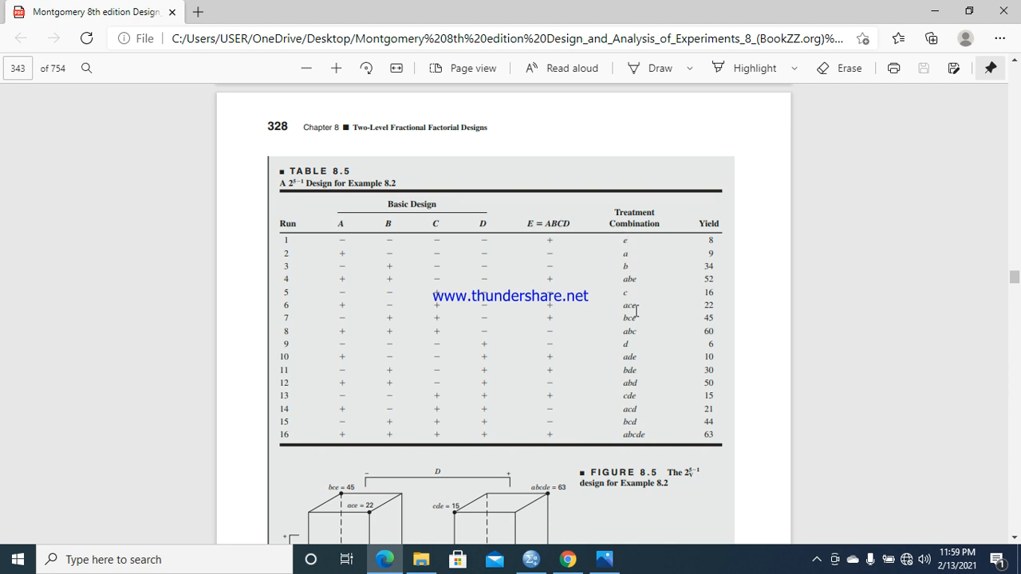
pyautogui.moveTo(611, 273)
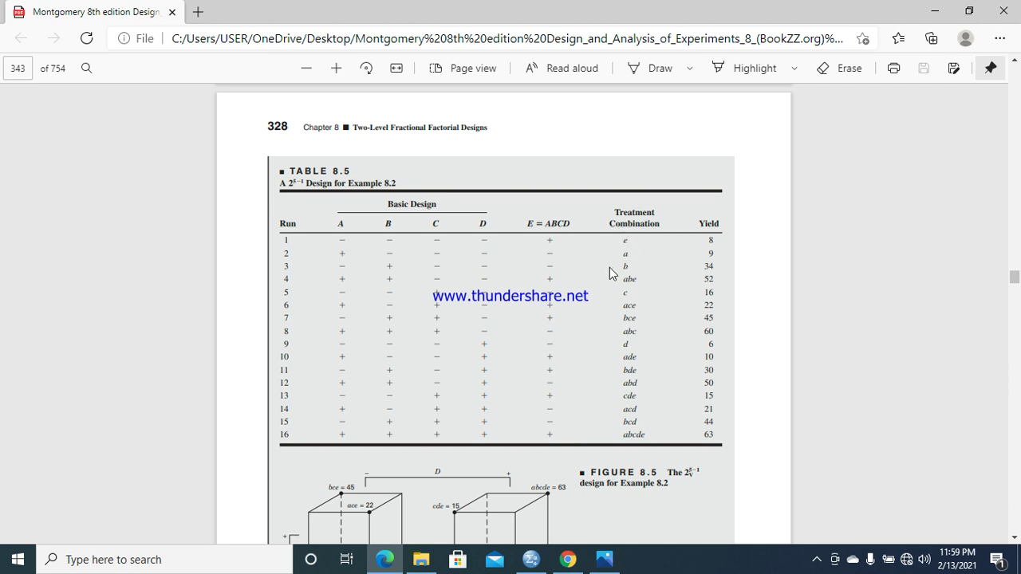
pyautogui.moveTo(659, 296)
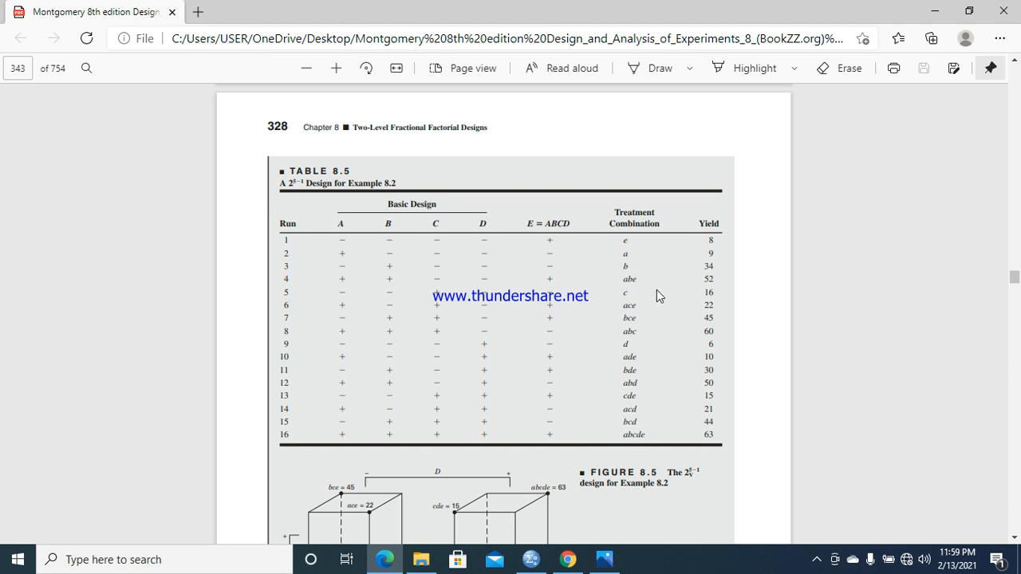
pyautogui.moveTo(614, 294)
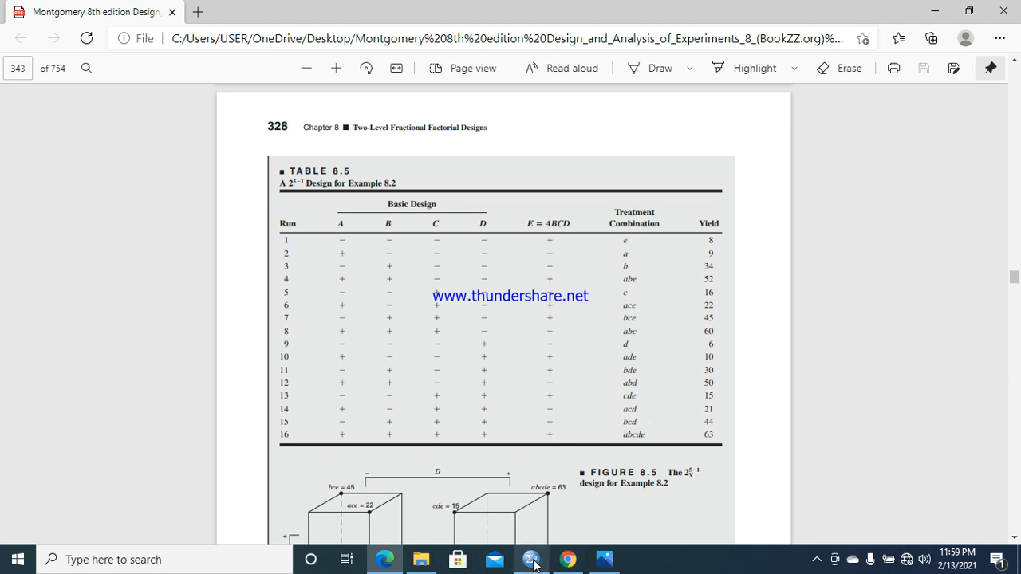
# In SPSS, review the variable definitions and FactorA value labels, then return to the run grid.
pyautogui.click(530, 559)
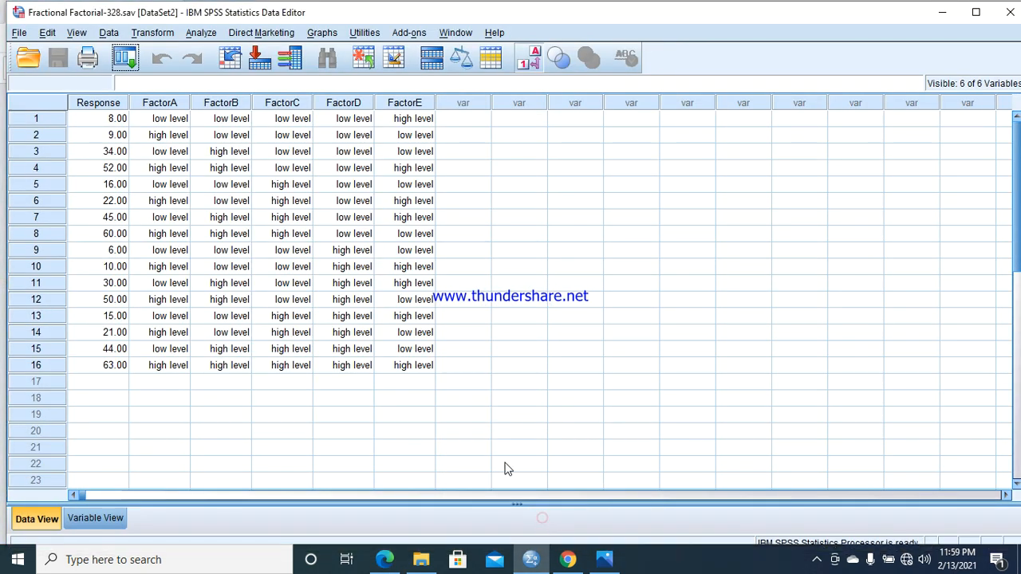
pyautogui.click(95, 518)
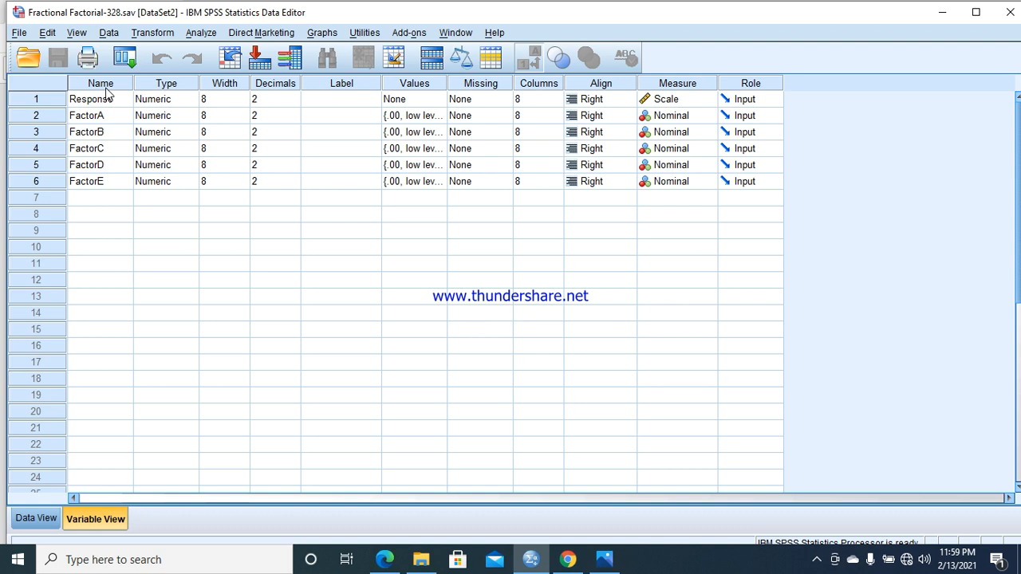
pyautogui.moveTo(429, 130)
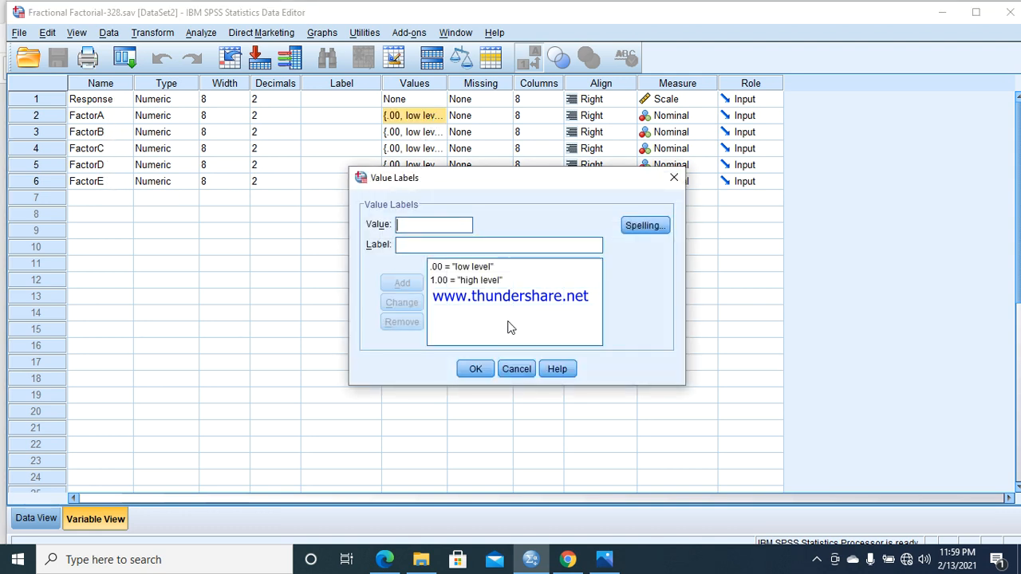
pyautogui.click(475, 368)
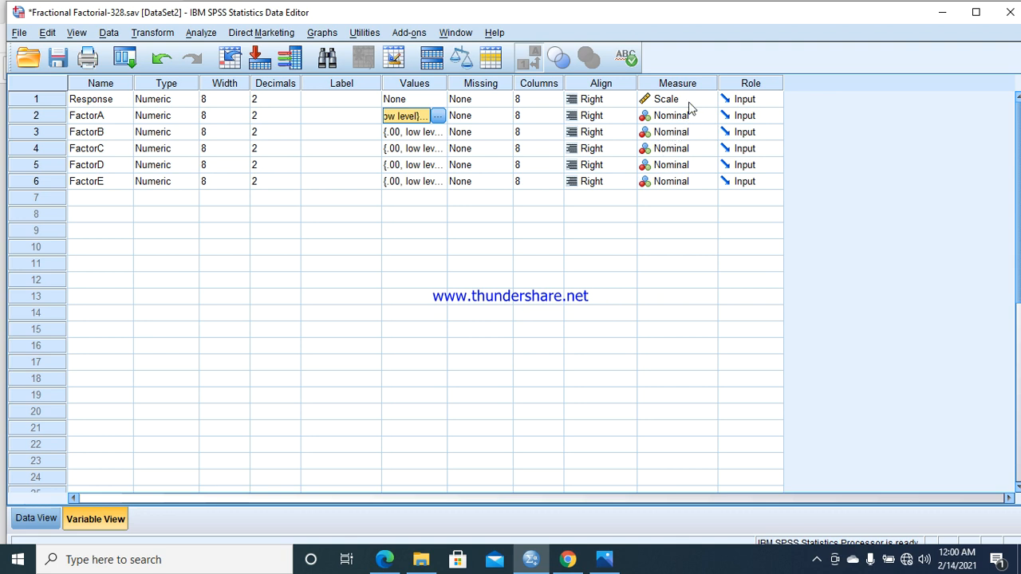
pyautogui.moveTo(681, 128)
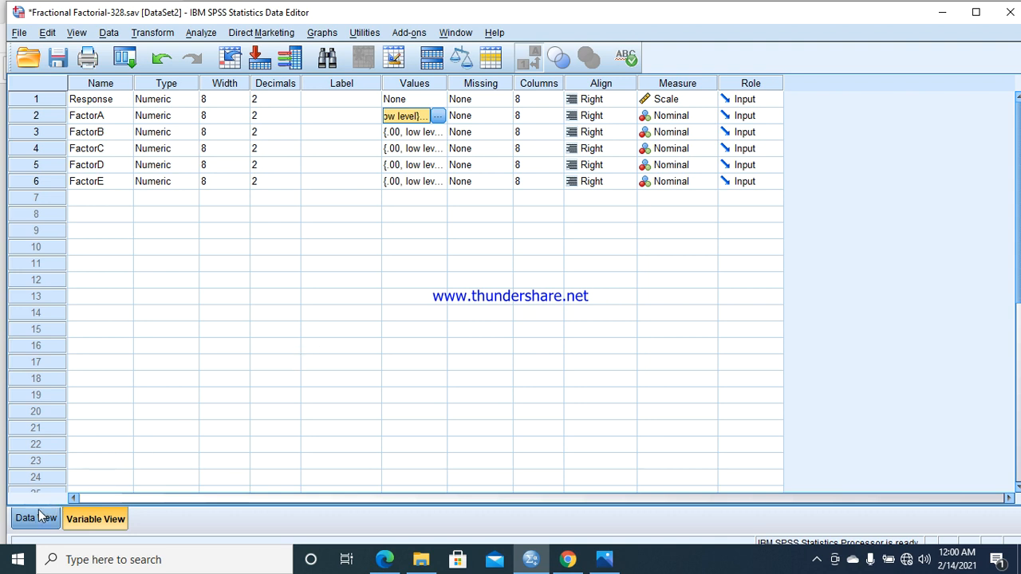
pyautogui.click(36, 518)
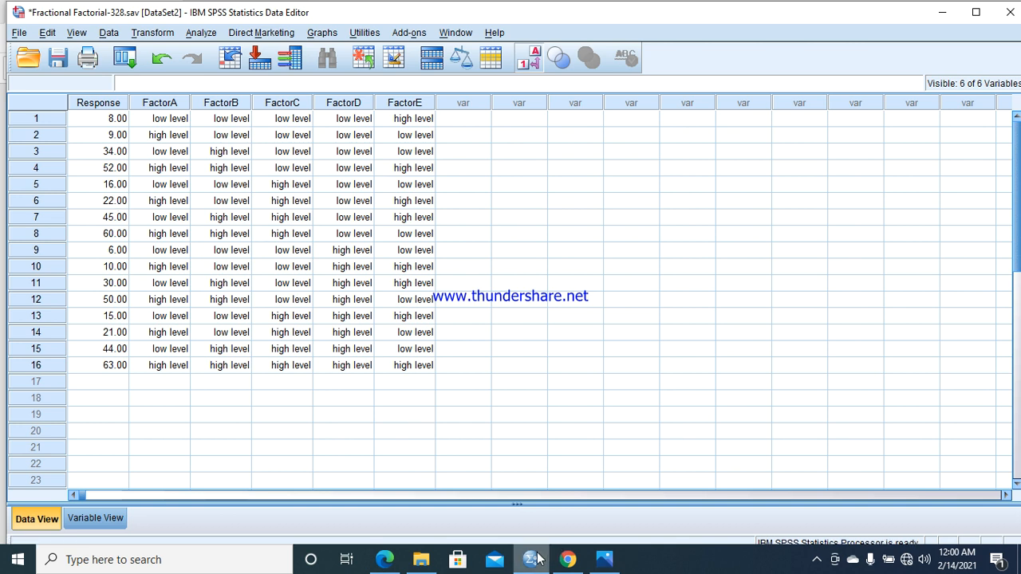
pyautogui.moveTo(385, 559)
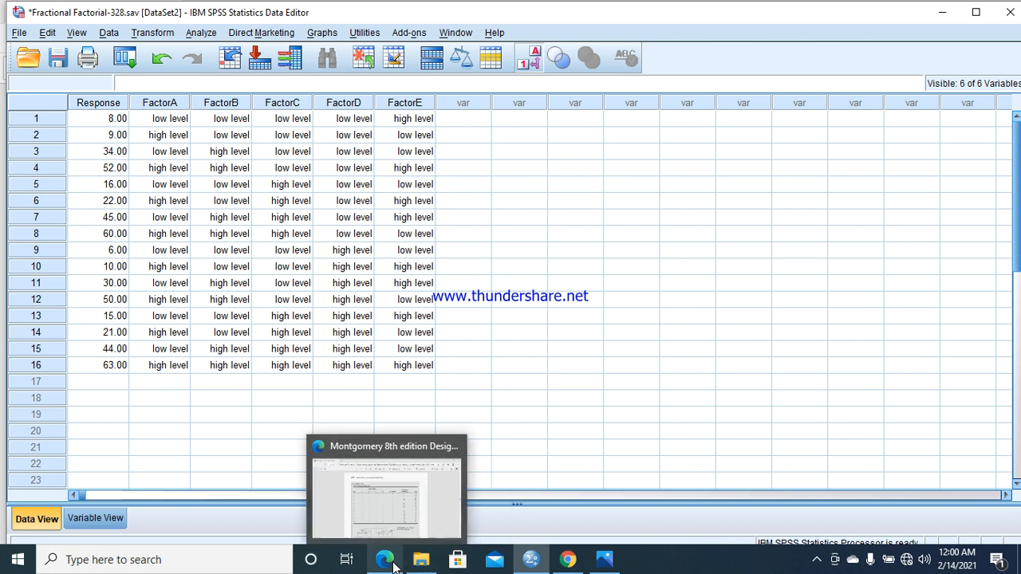
# Bring the Montgomery PDF in Edge to the front at Table 8.5.
pyautogui.click(386, 487)
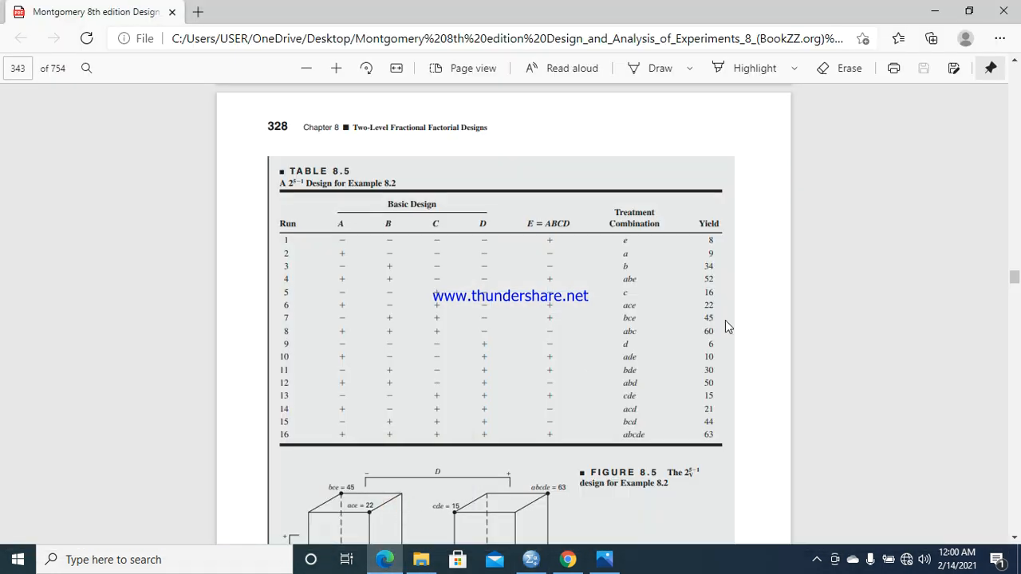
pyautogui.moveTo(527, 243)
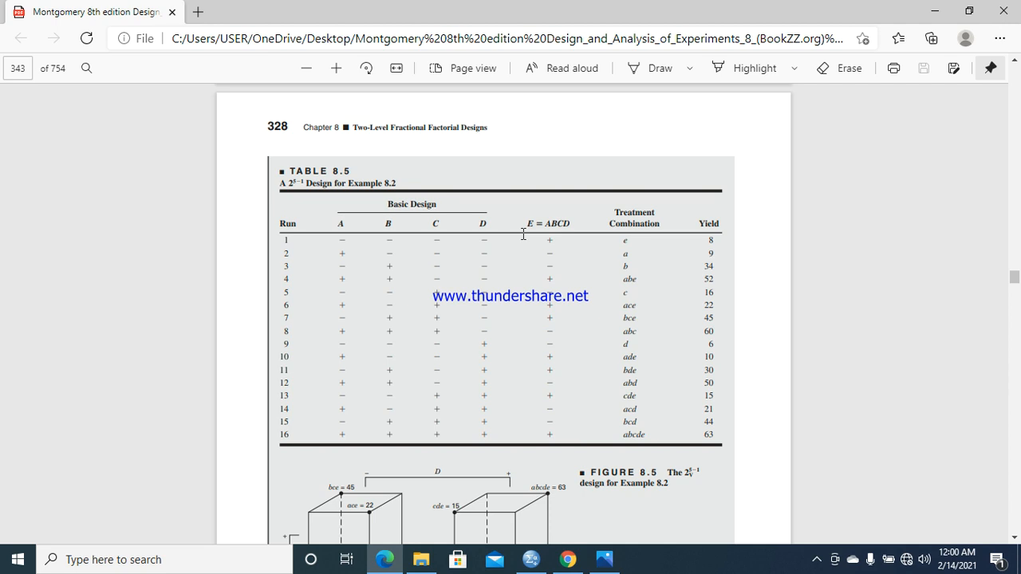
pyautogui.moveTo(335, 251)
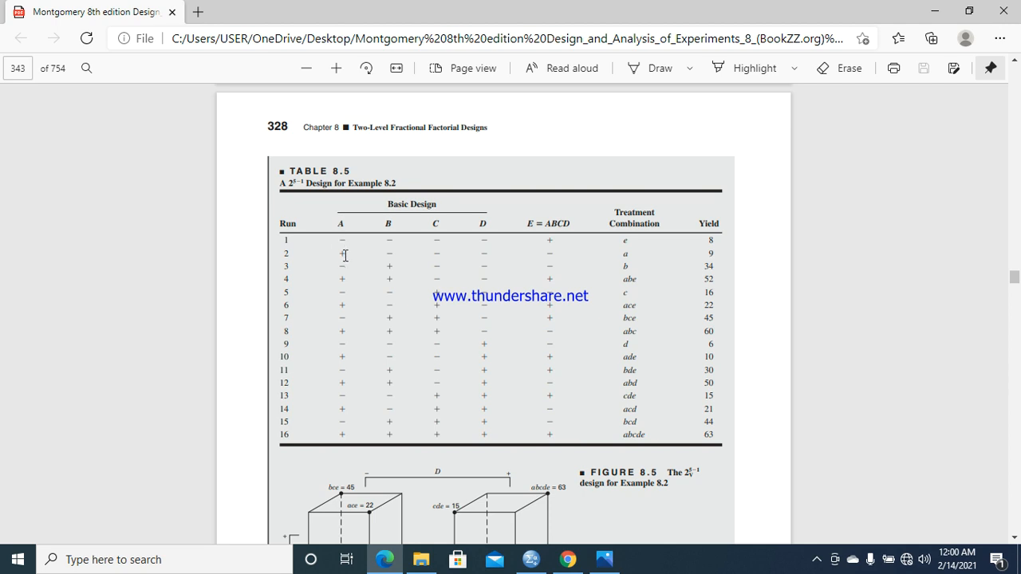
pyautogui.moveTo(524, 553)
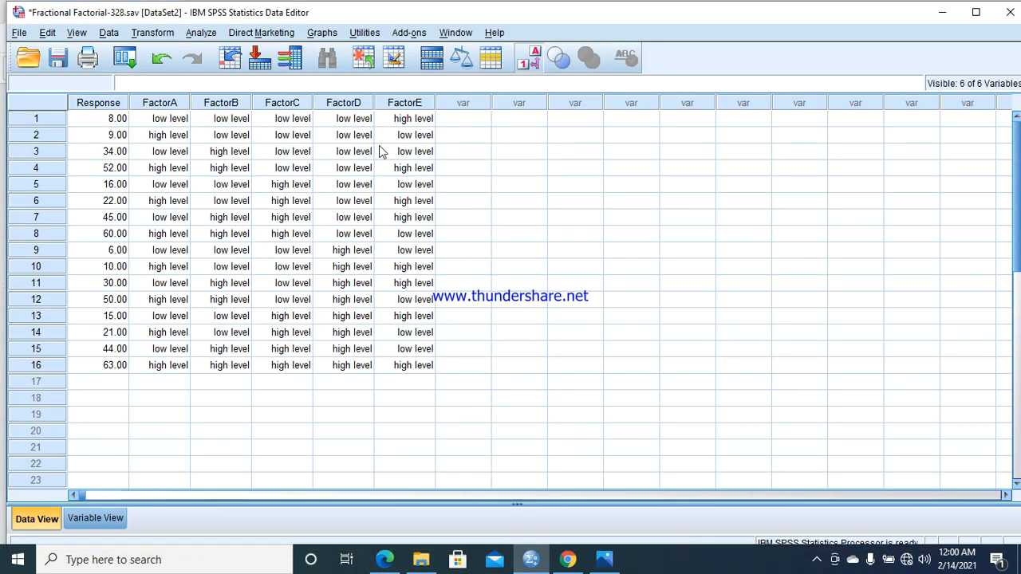
pyautogui.moveTo(174, 131)
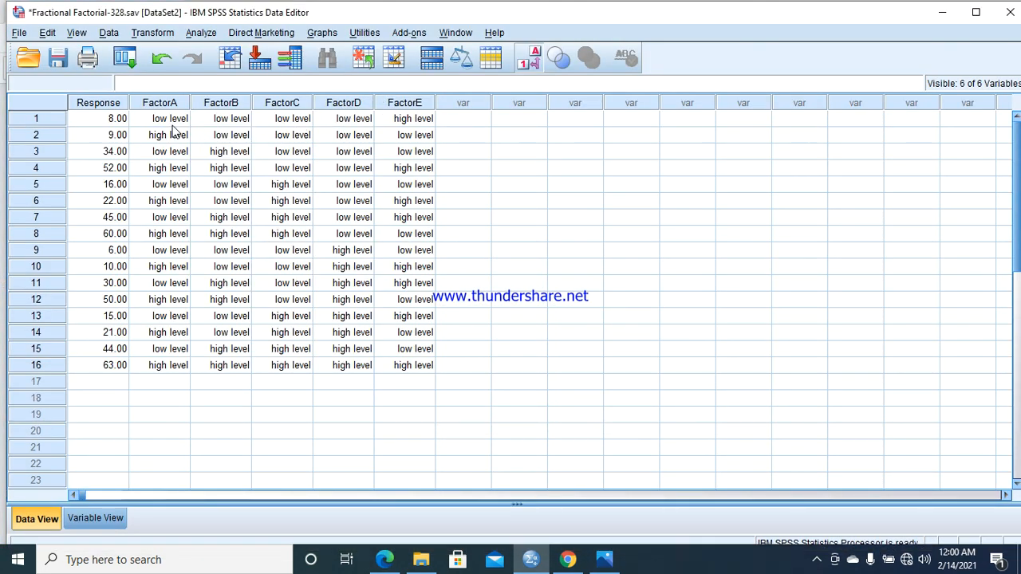
pyautogui.moveTo(502, 351)
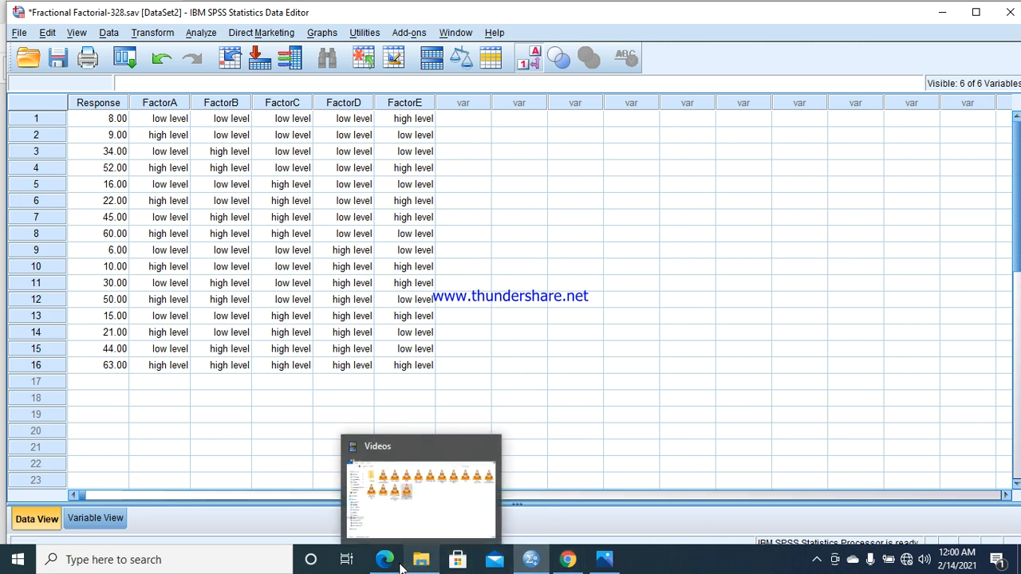
# Return to Edge to view Table 8.5's signs and Yield column again.
pyautogui.click(384, 559)
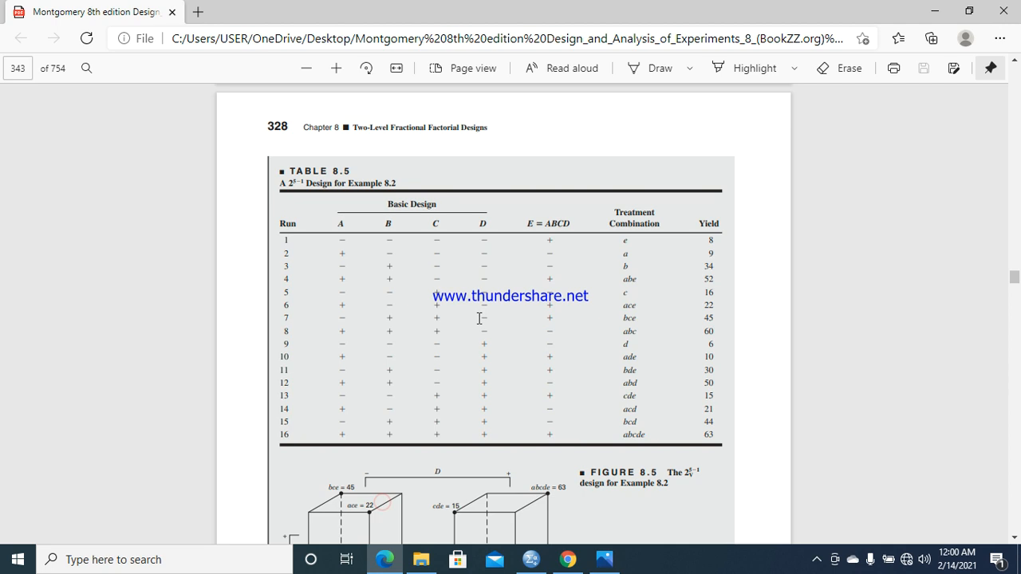
pyautogui.moveTo(313, 259)
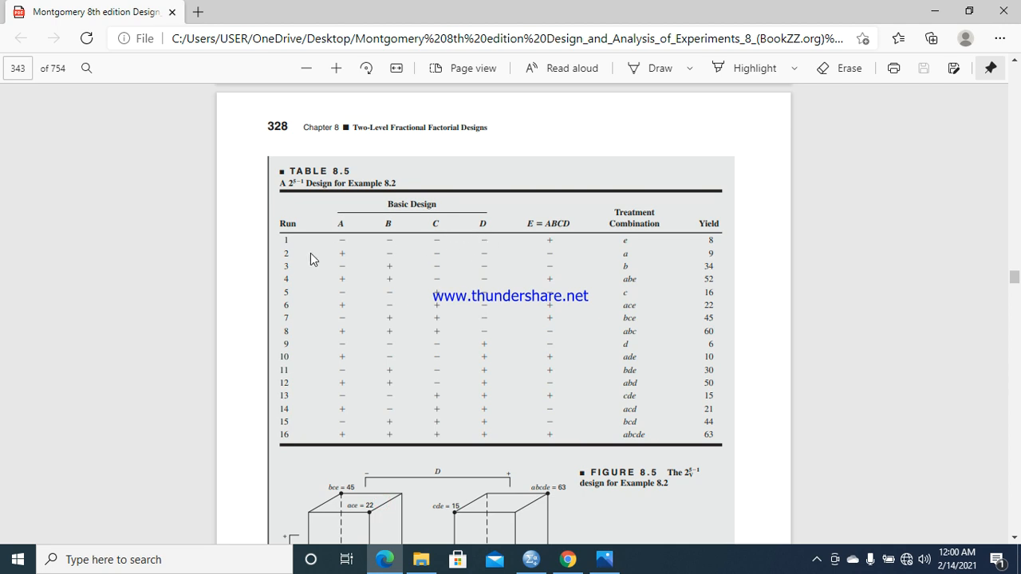
pyautogui.moveTo(550, 245)
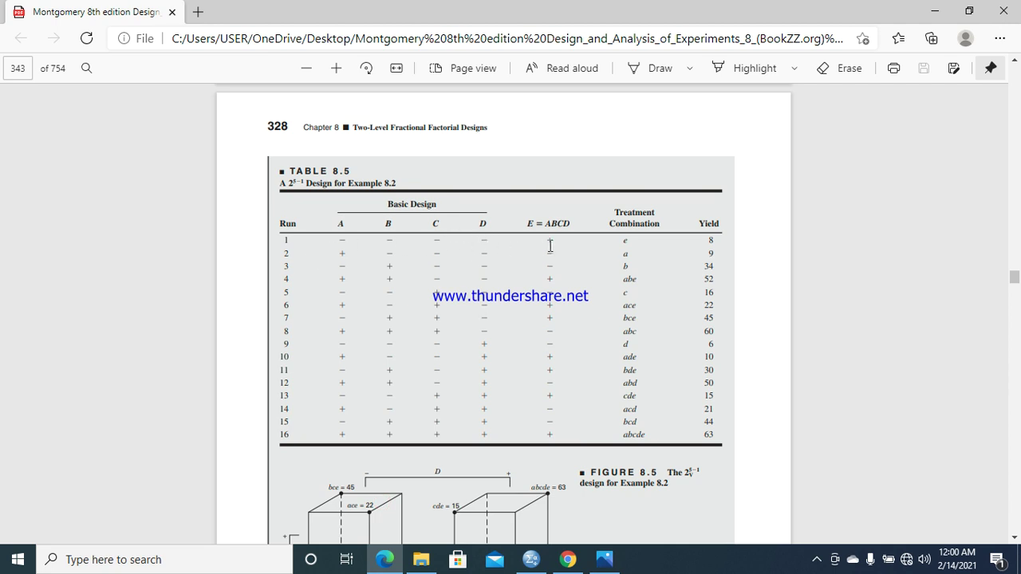
pyautogui.moveTo(710, 224)
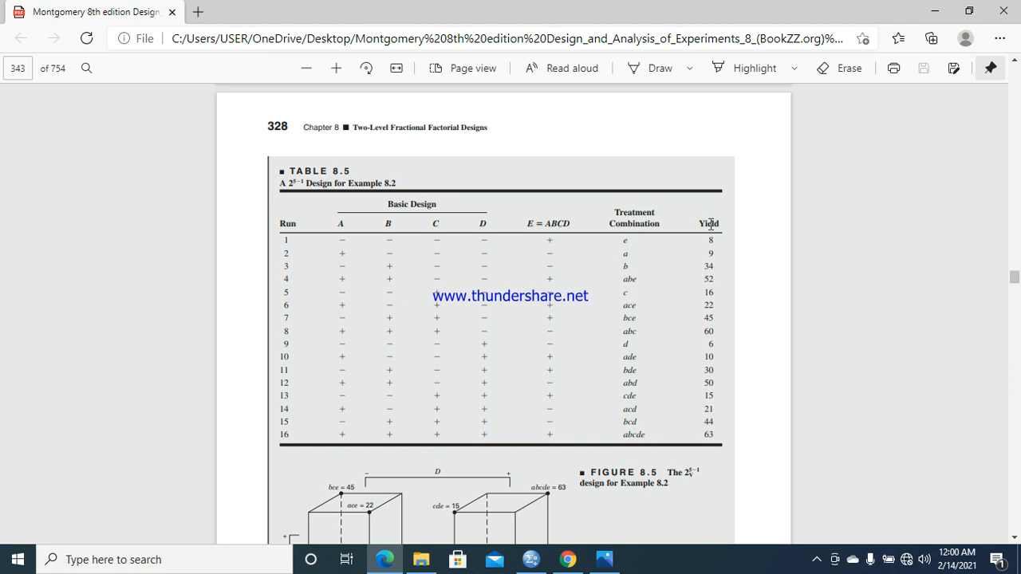
pyautogui.moveTo(526, 550)
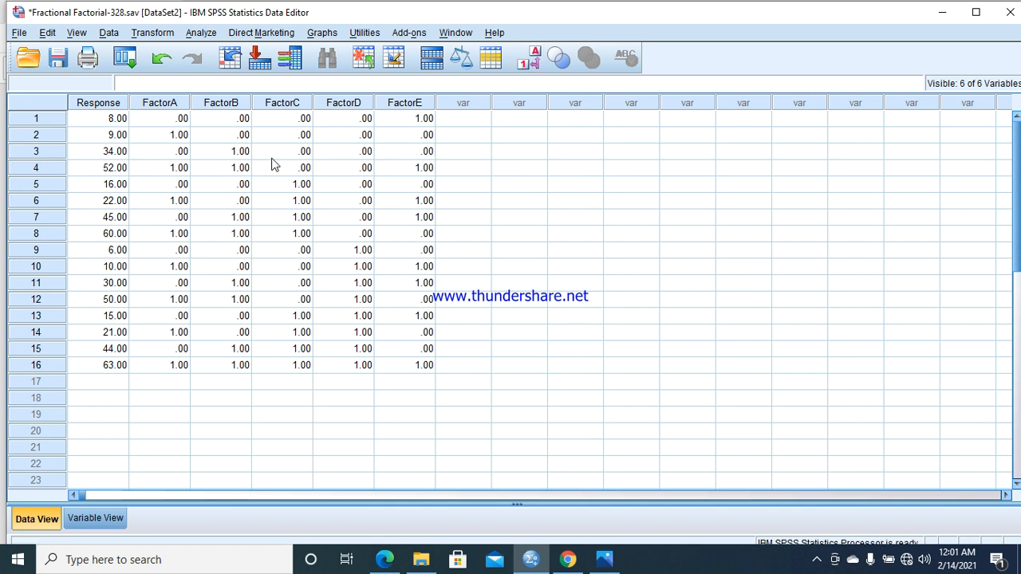
pyautogui.moveTo(269, 209)
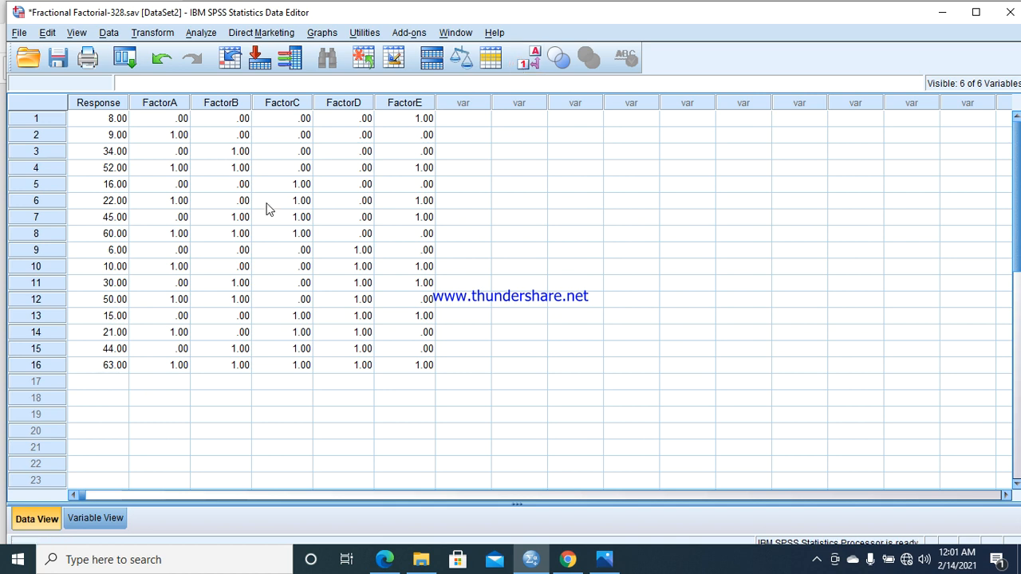
pyautogui.moveTo(206, 35)
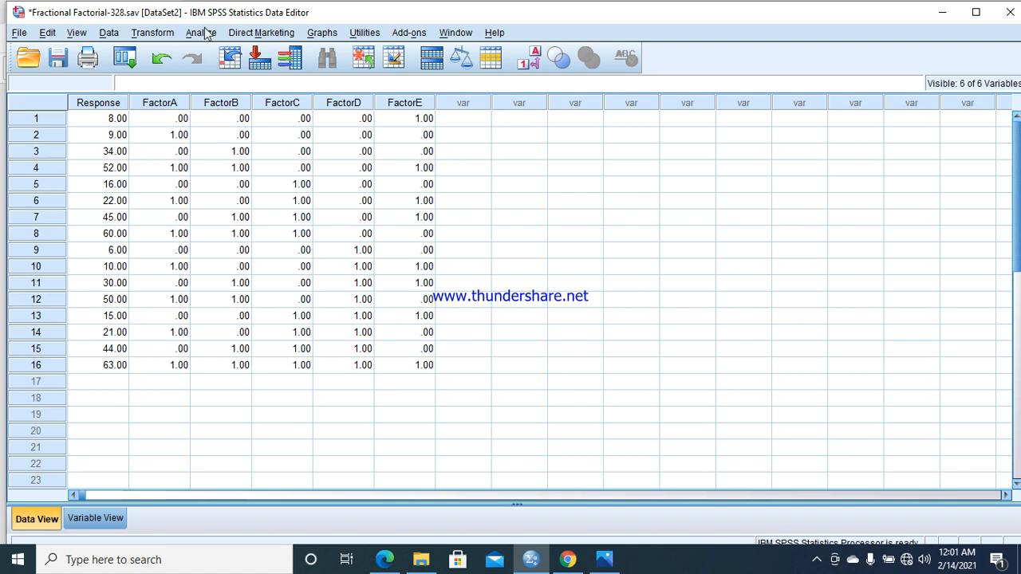
# Start a Univariate GLM with Response as dependent and FactorA–FactorE as fixed factors.
pyautogui.click(201, 33)
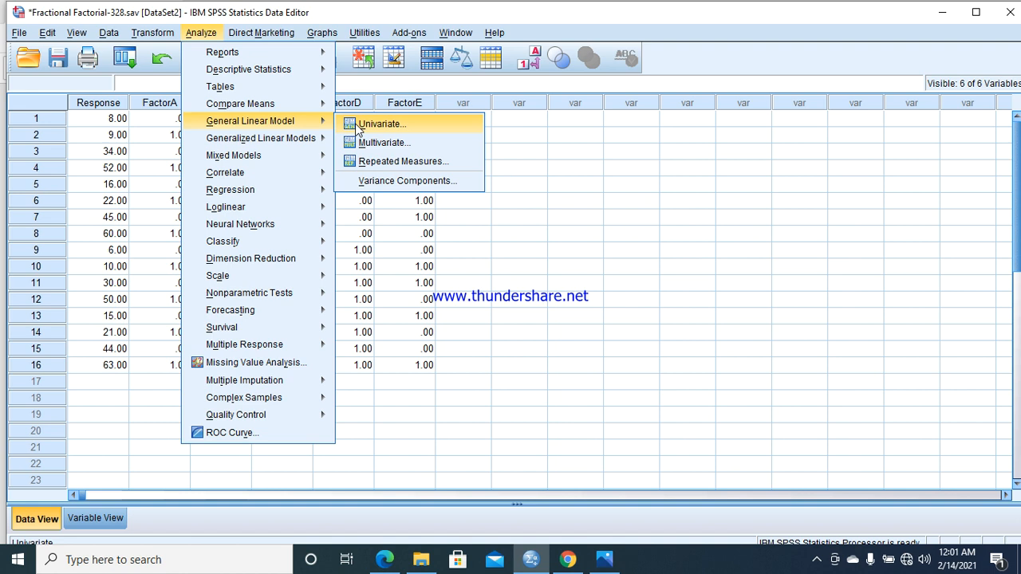
pyautogui.click(381, 123)
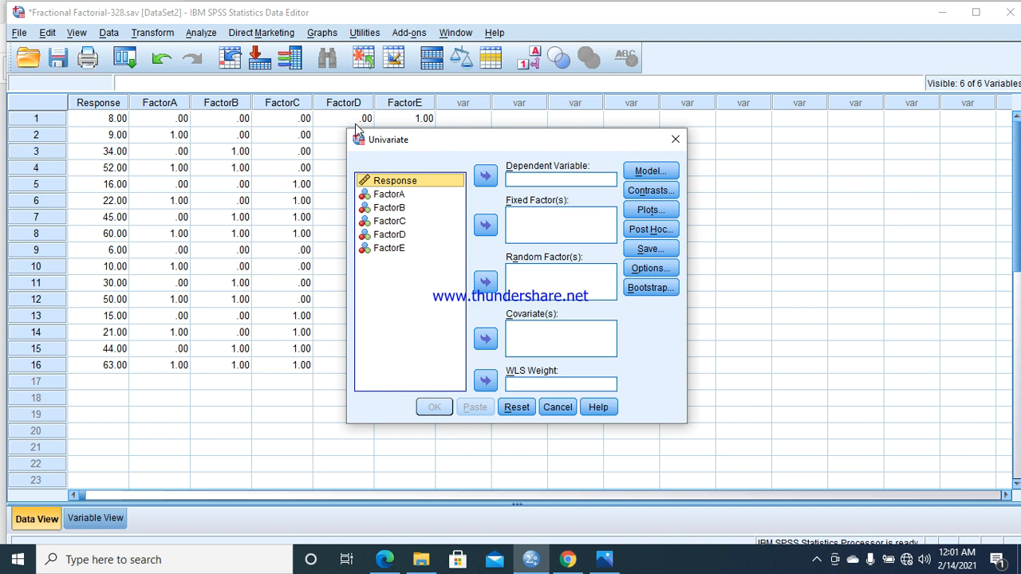
pyautogui.moveTo(599, 184)
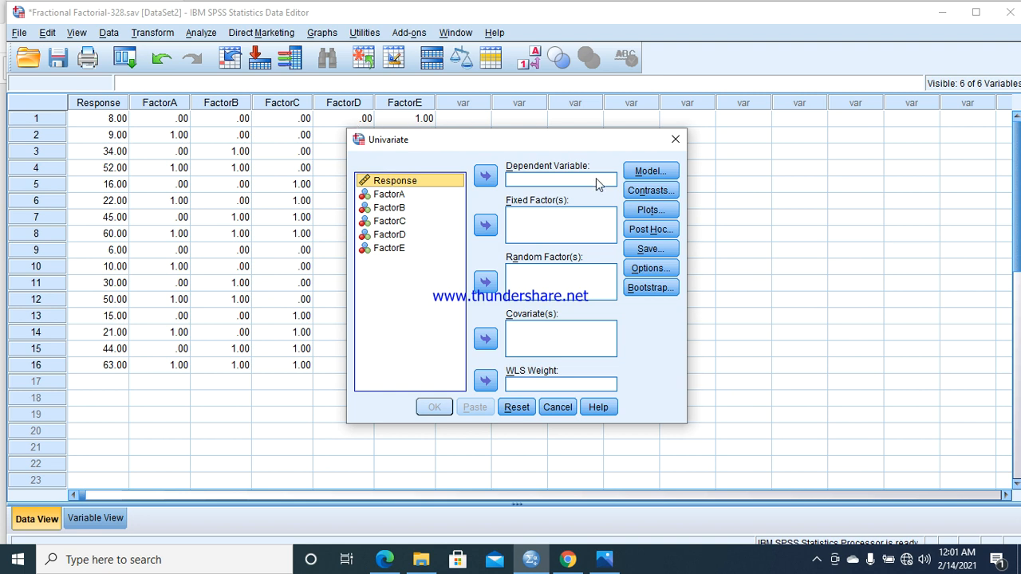
pyautogui.click(485, 175)
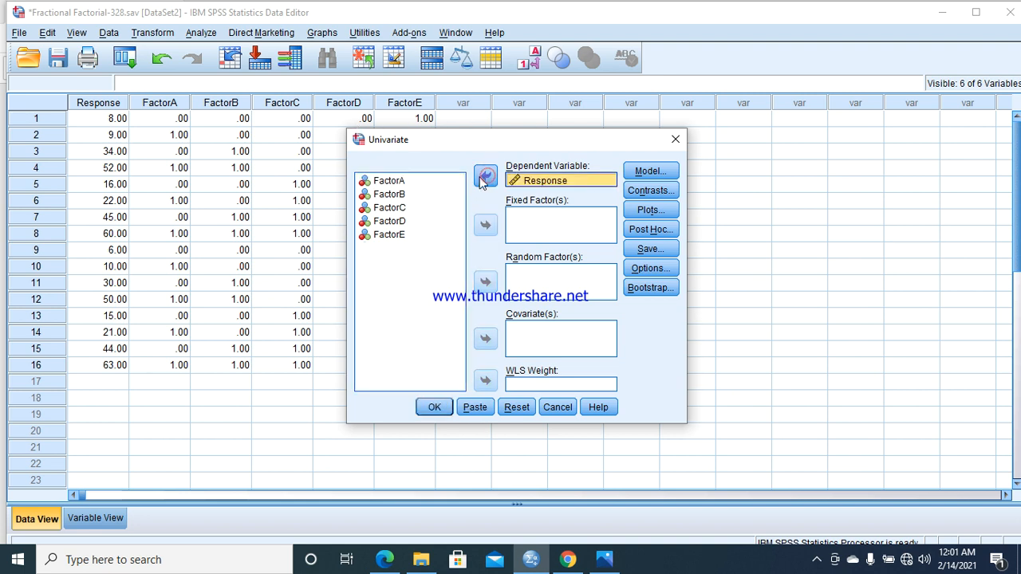
pyautogui.click(389, 180)
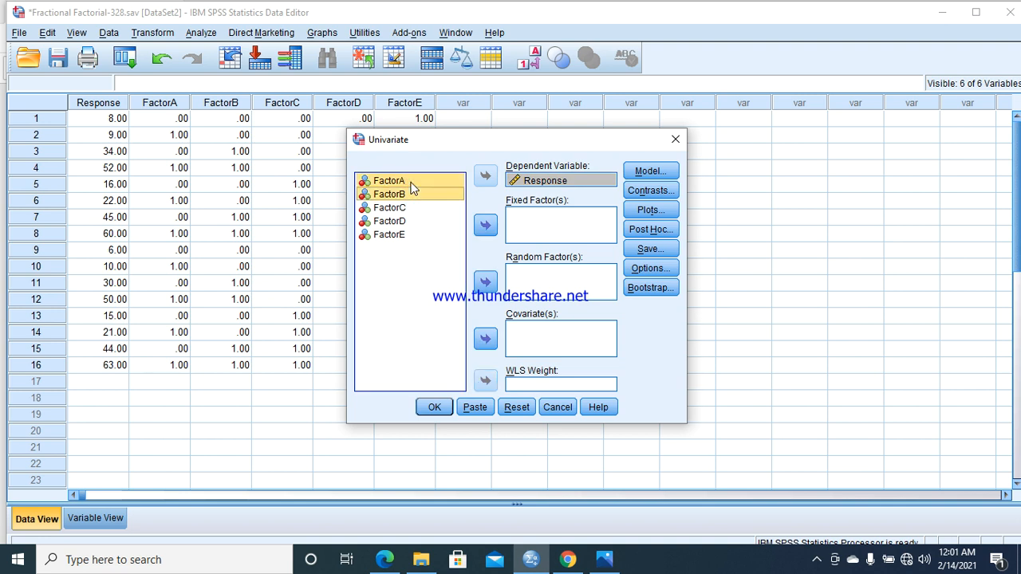
pyautogui.click(389, 233)
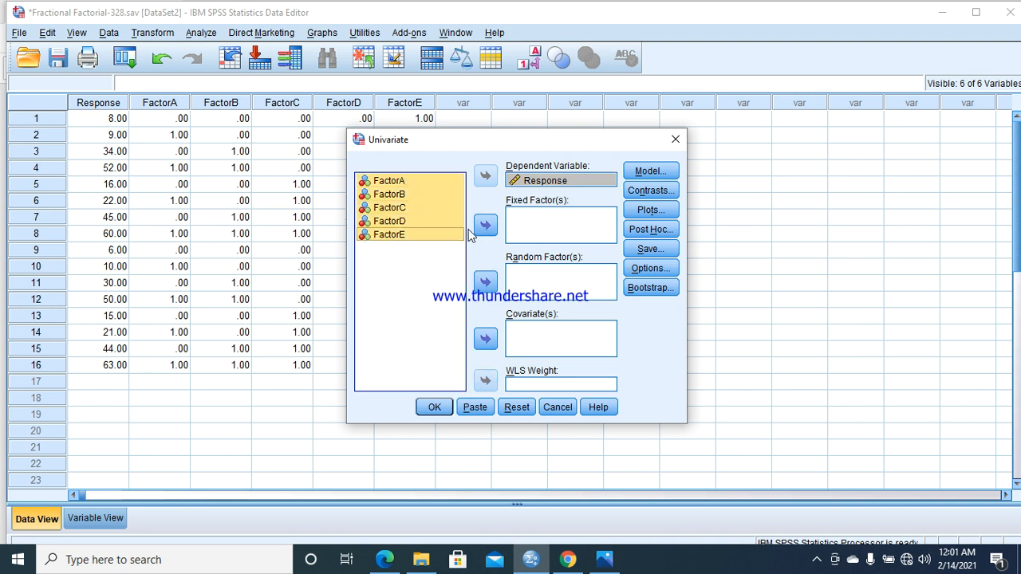
pyautogui.click(485, 224)
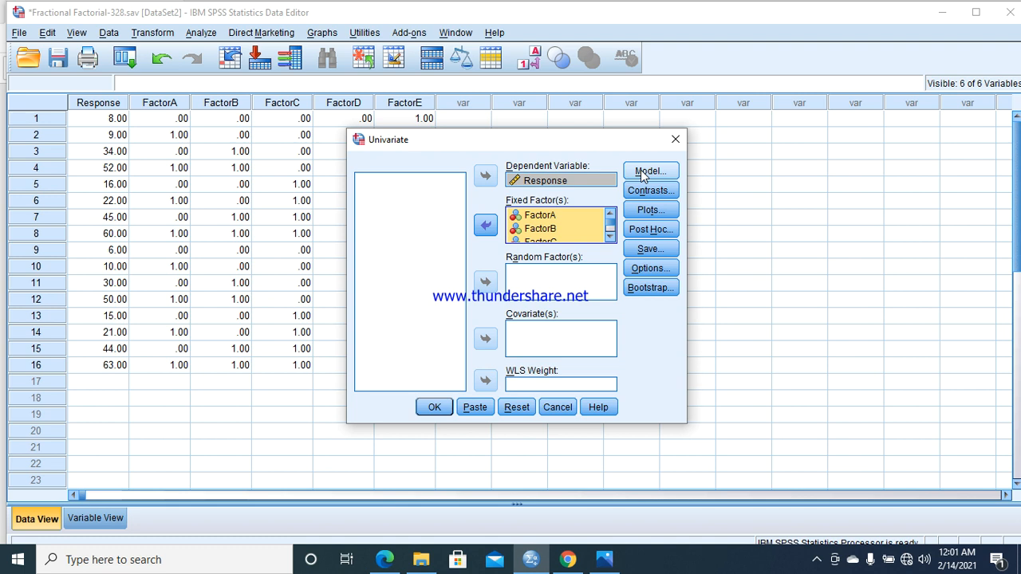
pyautogui.click(650, 171)
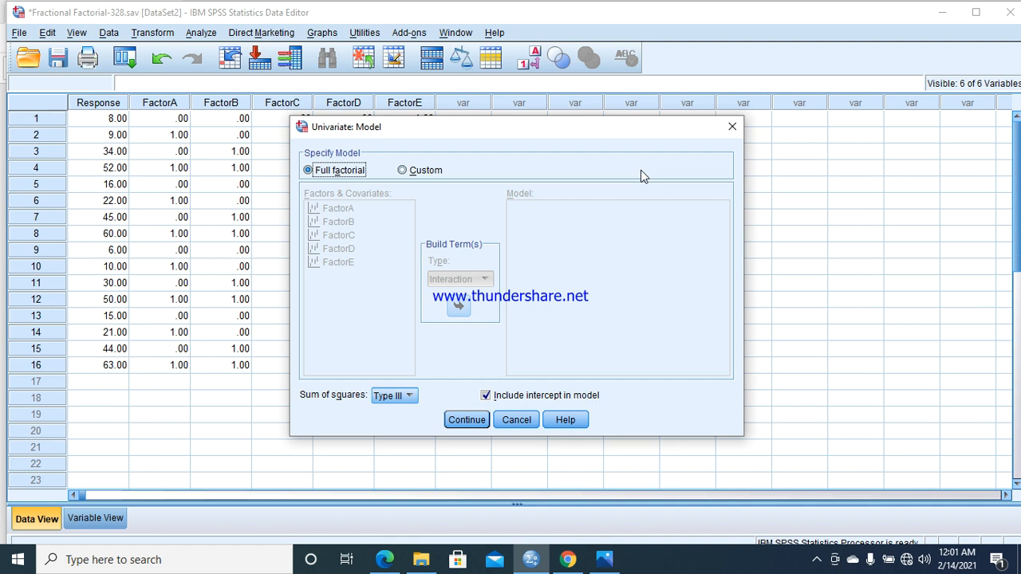
pyautogui.moveTo(633, 174)
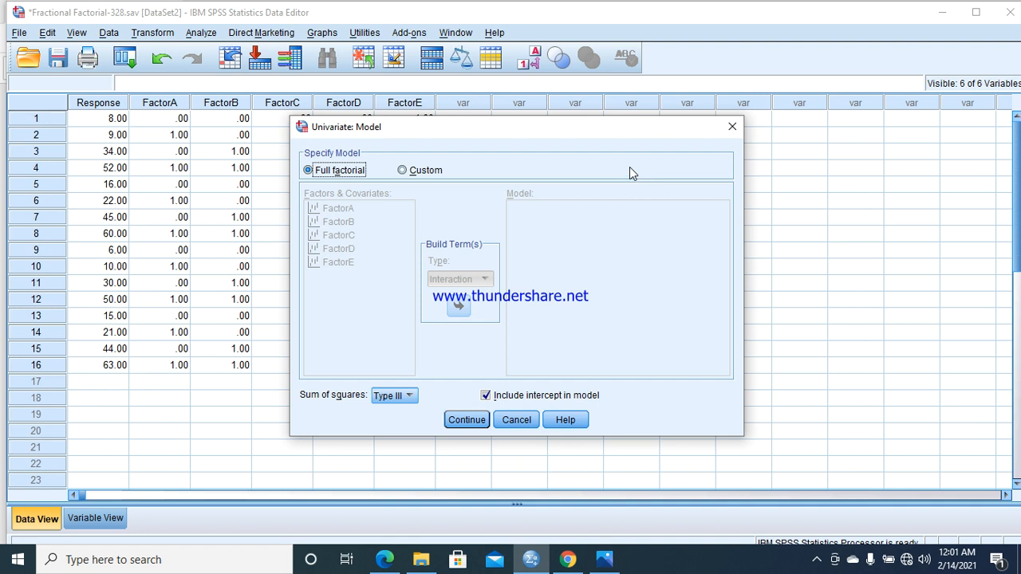
# Define a custom model of FactorA, FactorB, FactorA*FactorB and FactorC with no intercept.
pyautogui.click(402, 170)
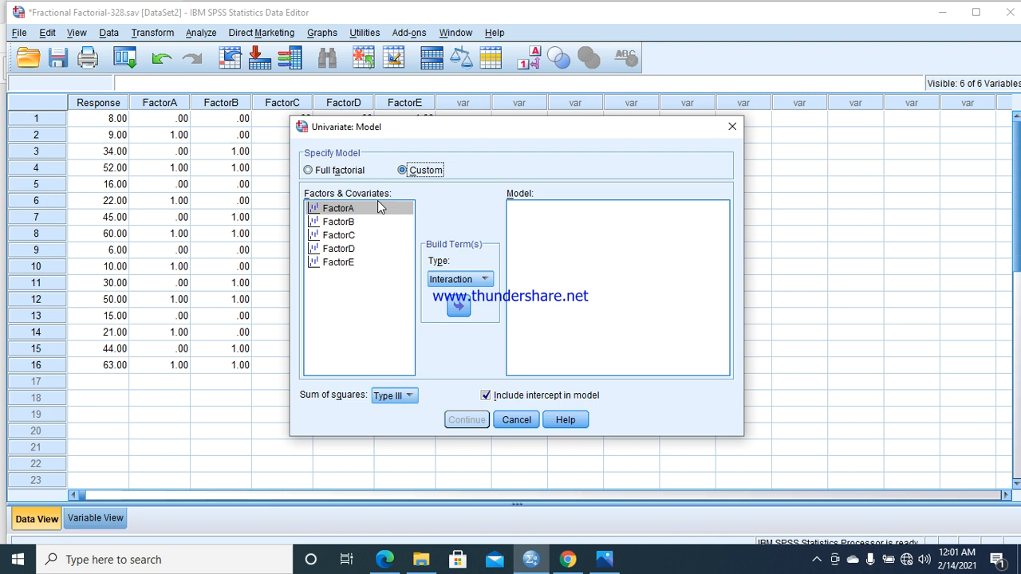
pyautogui.click(457, 307)
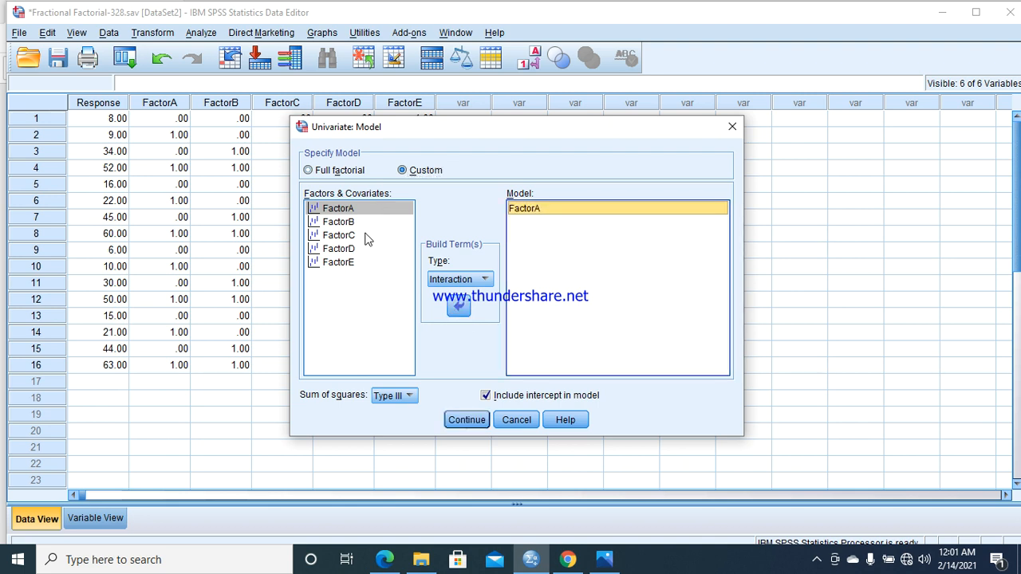
pyautogui.click(338, 221)
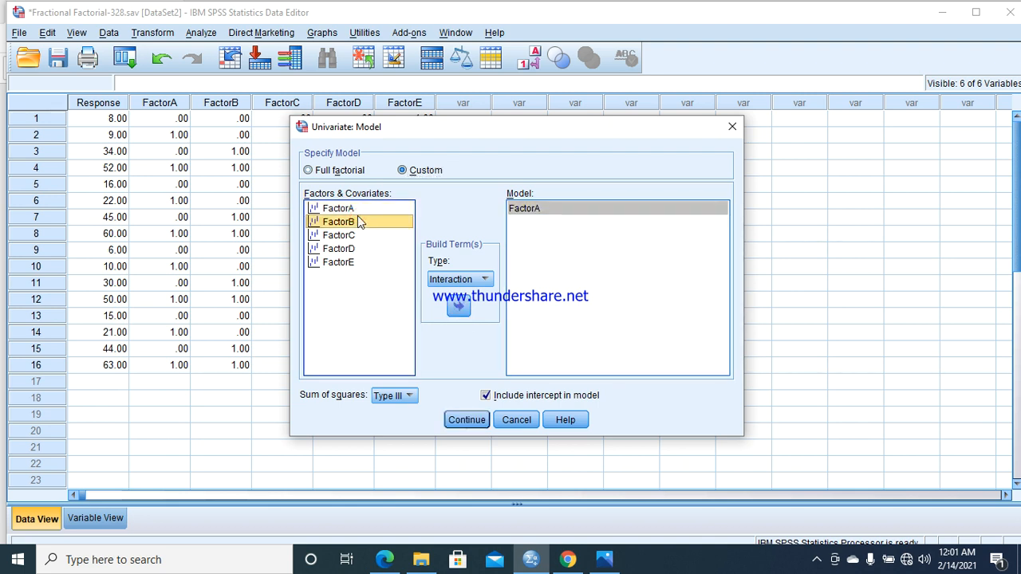
pyautogui.click(459, 307)
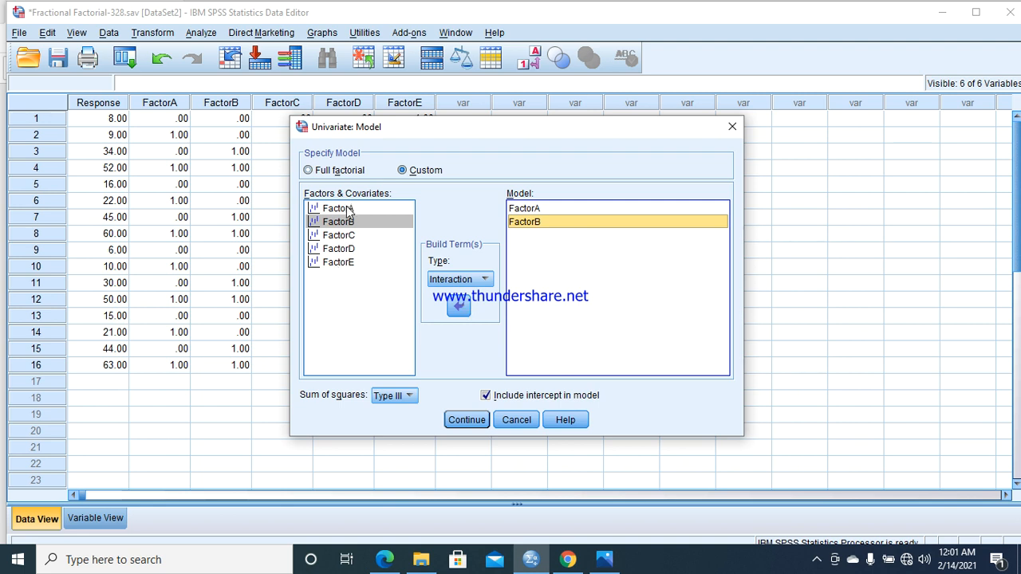
pyautogui.click(335, 208)
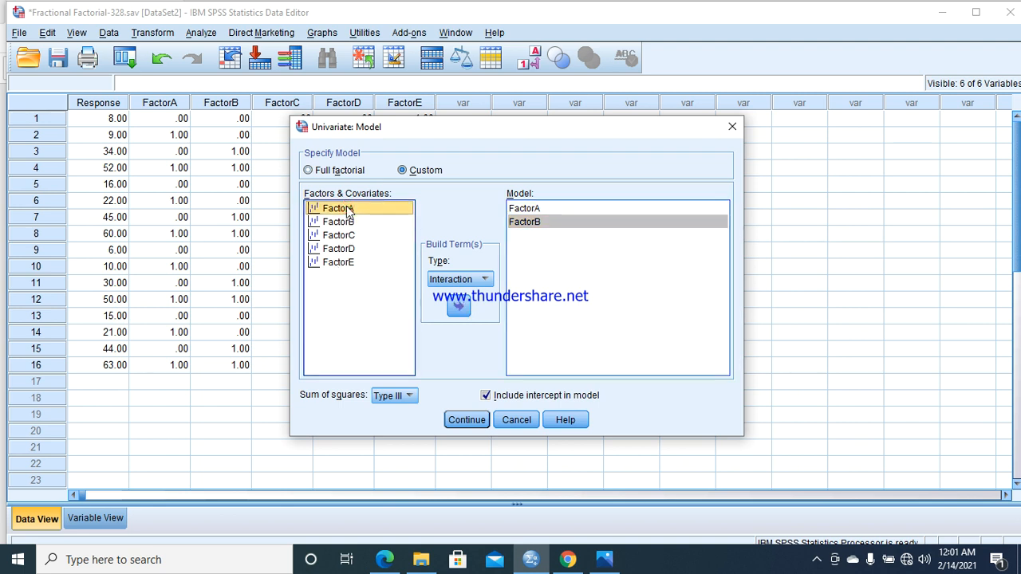
pyautogui.click(337, 221)
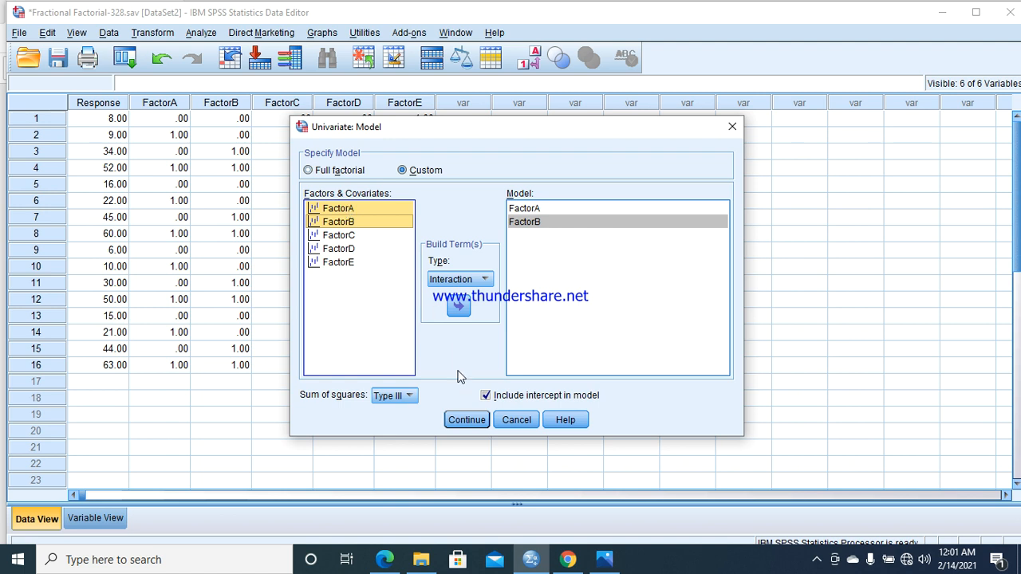
pyautogui.click(458, 306)
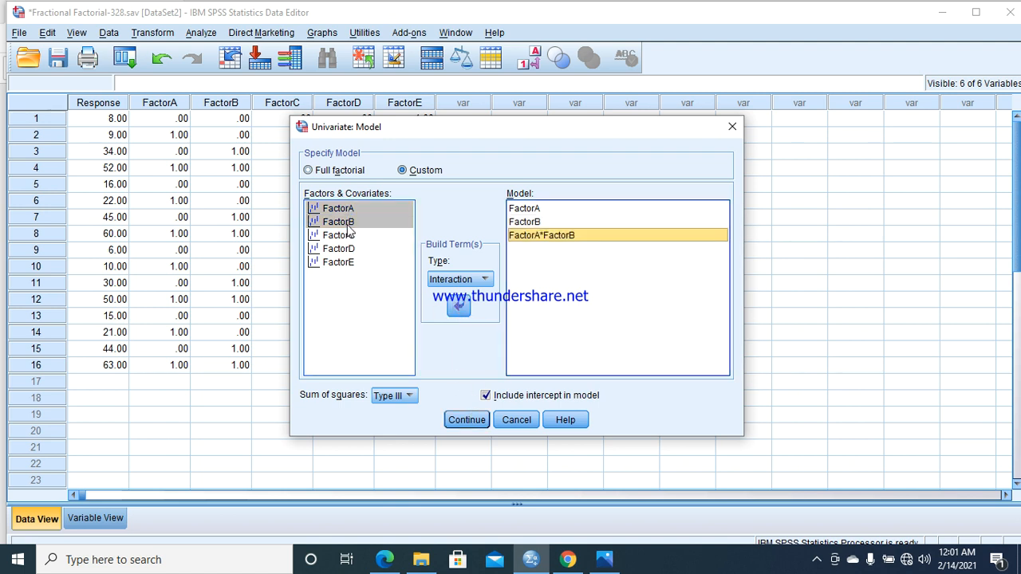
pyautogui.click(338, 234)
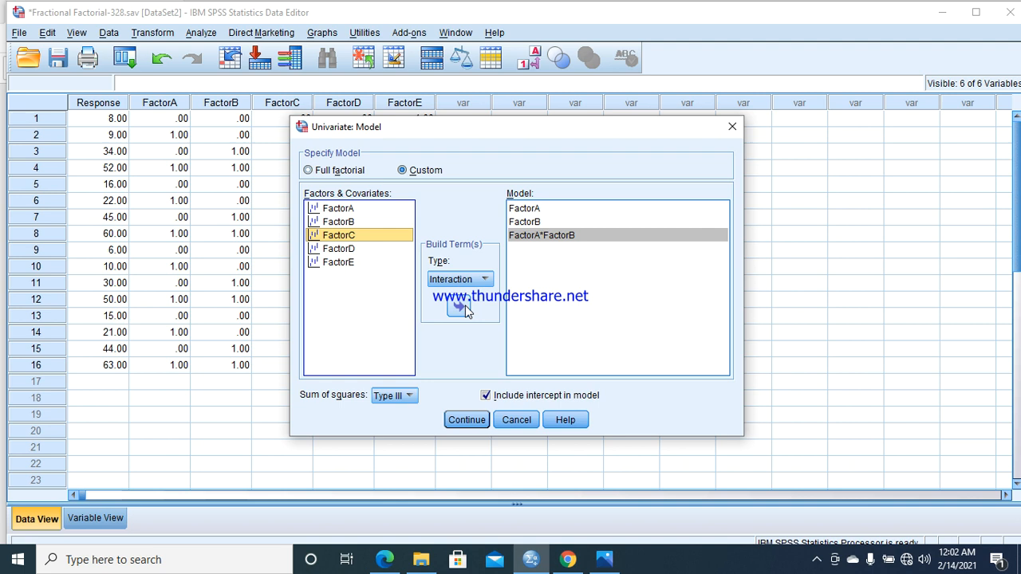
pyautogui.click(458, 307)
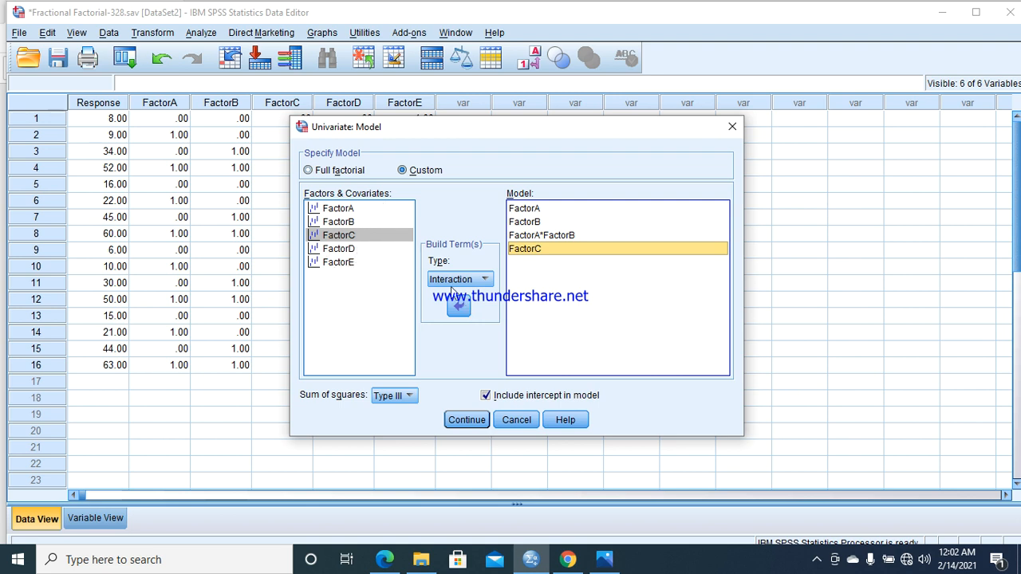
pyautogui.click(486, 394)
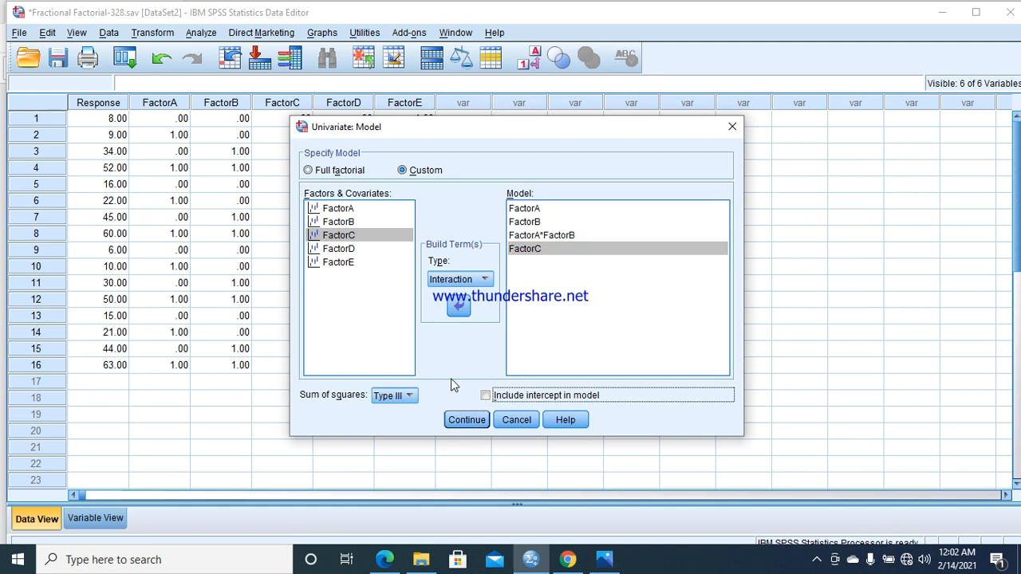
pyautogui.click(467, 419)
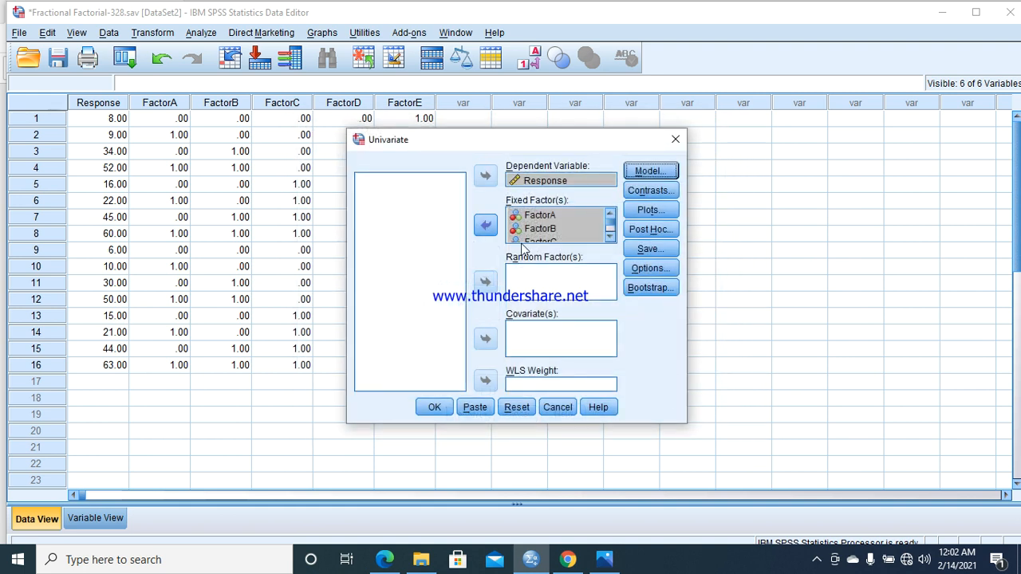
# Request estimated marginal means for all model terms plus descriptive statistics.
pyautogui.click(649, 267)
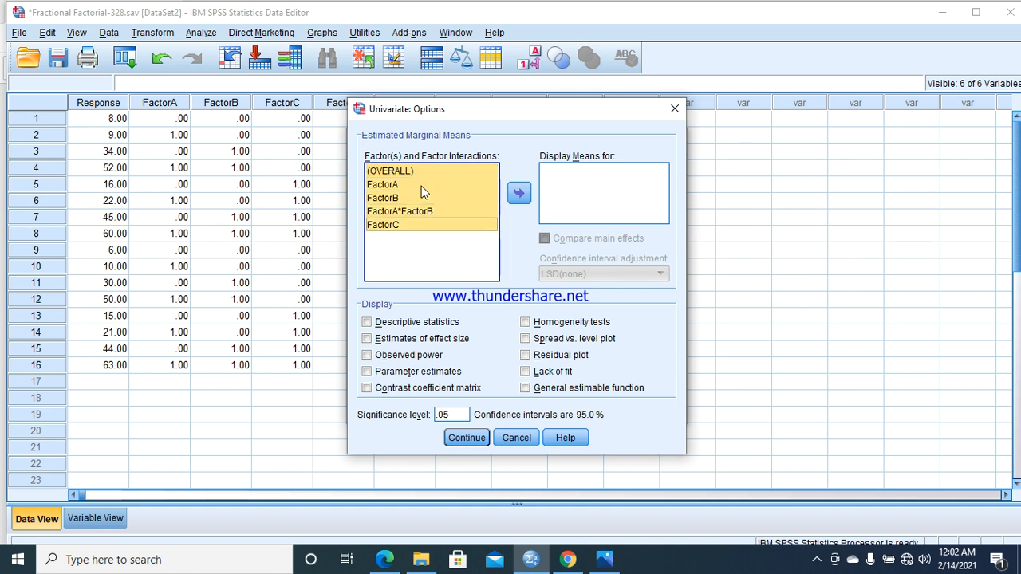
pyautogui.click(519, 193)
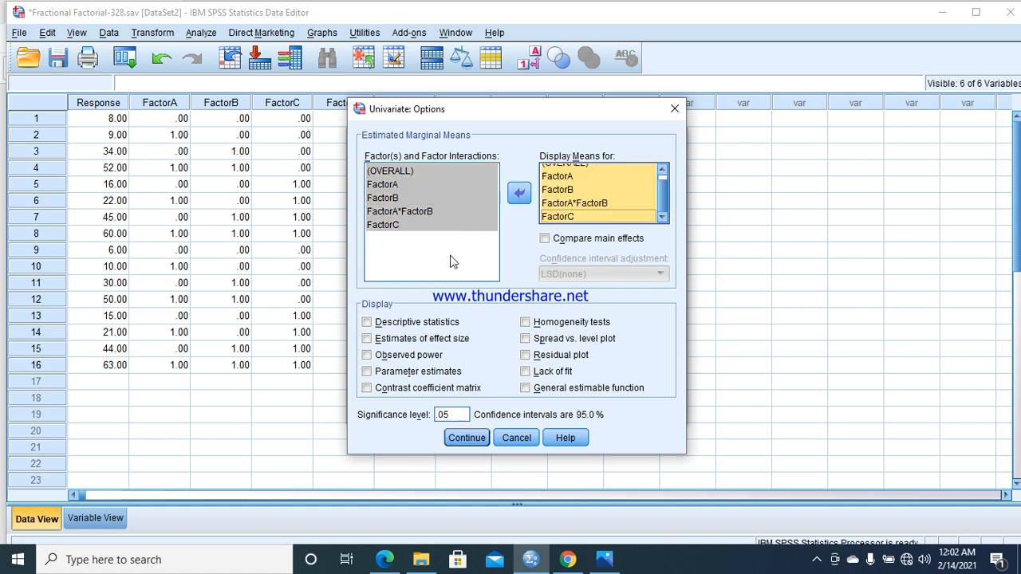
pyautogui.click(367, 321)
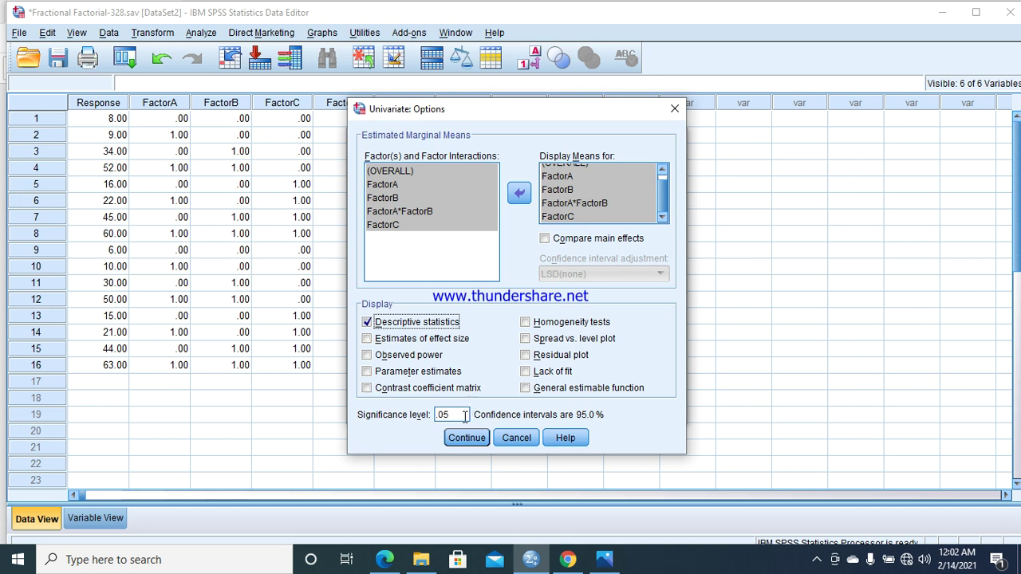
pyautogui.click(466, 437)
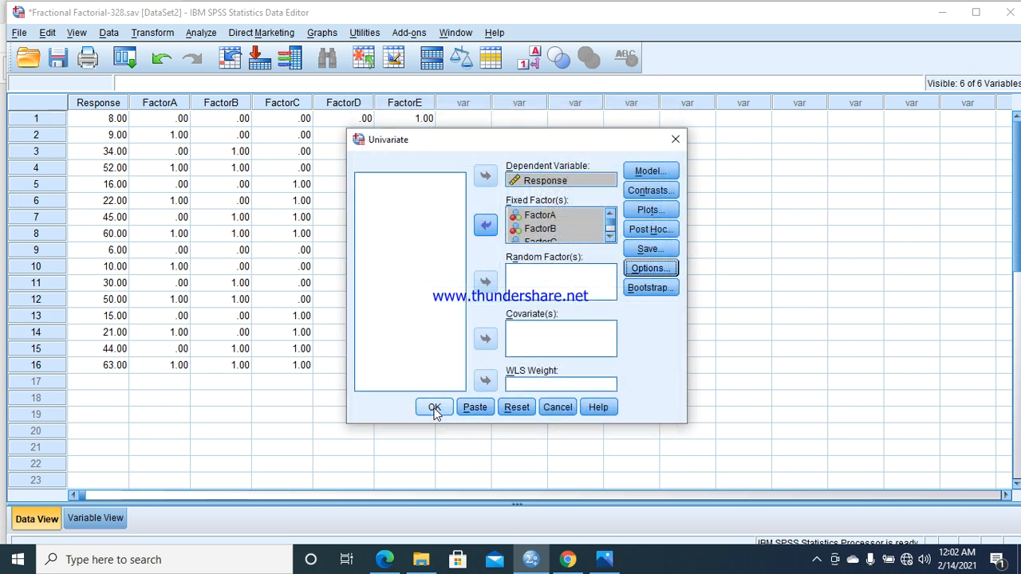
# Run the analysis, accepting the warning that FactorD and FactorE are unused.
pyautogui.click(433, 407)
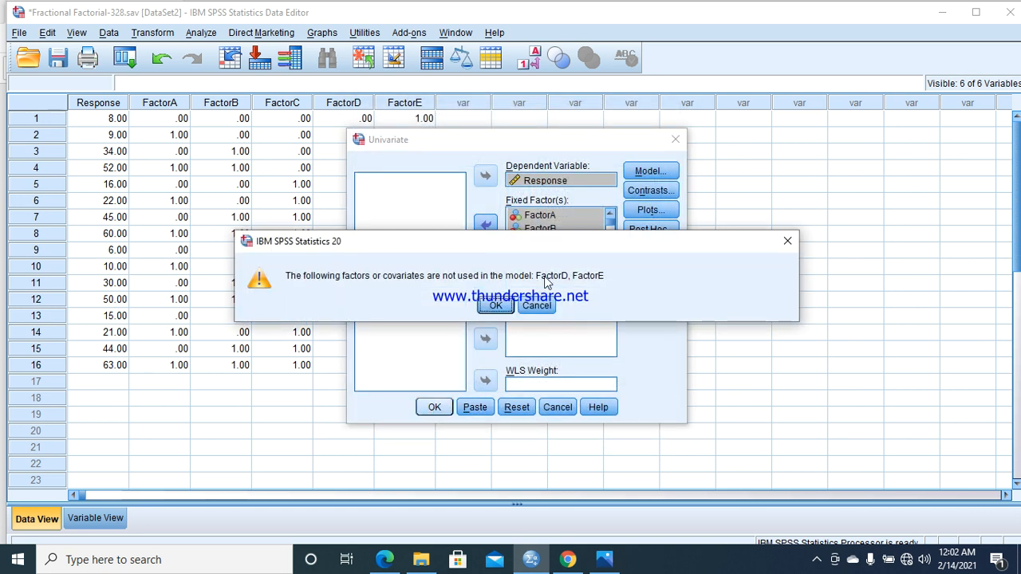
pyautogui.moveTo(307, 96)
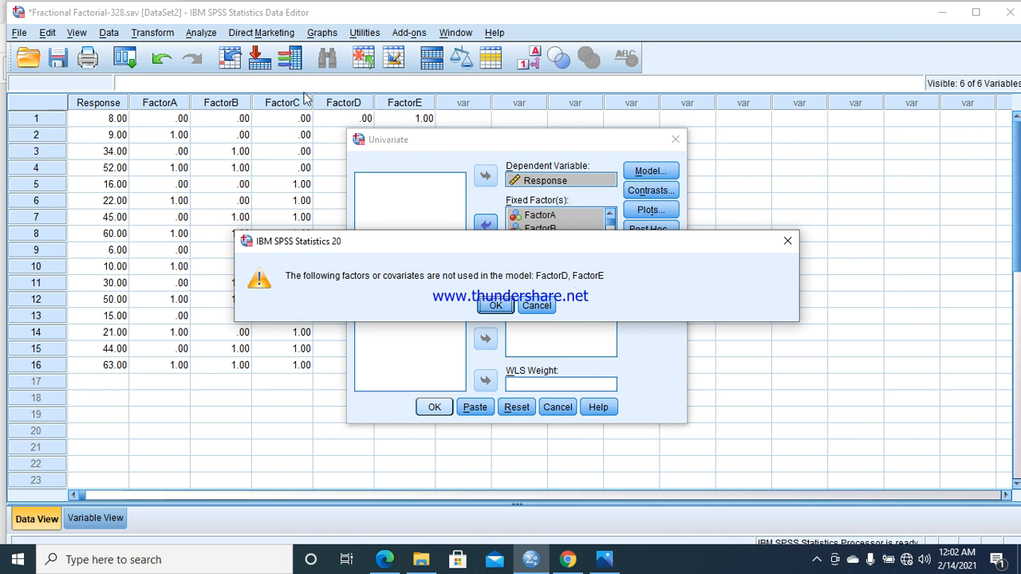
pyautogui.moveTo(482, 257)
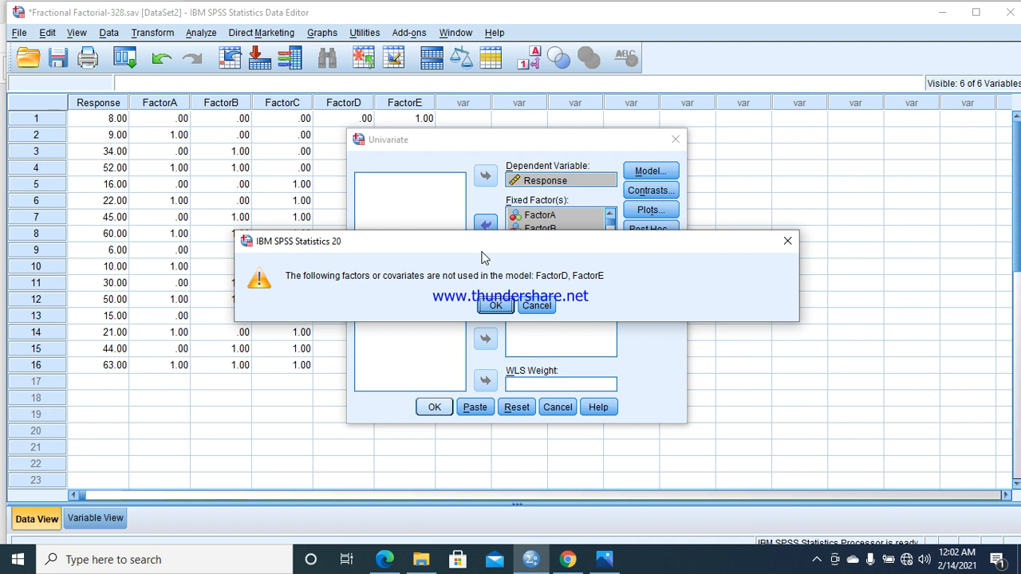
pyautogui.click(494, 305)
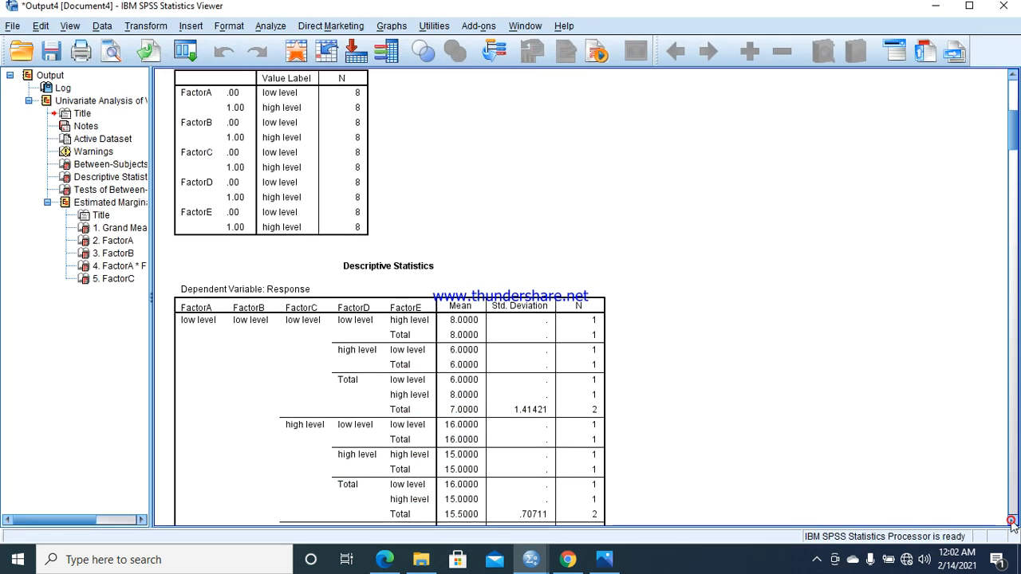
# Scroll the output past Descriptive Statistics to the Tests of Between-Subjects Effects table.
pyautogui.scroll(-3)
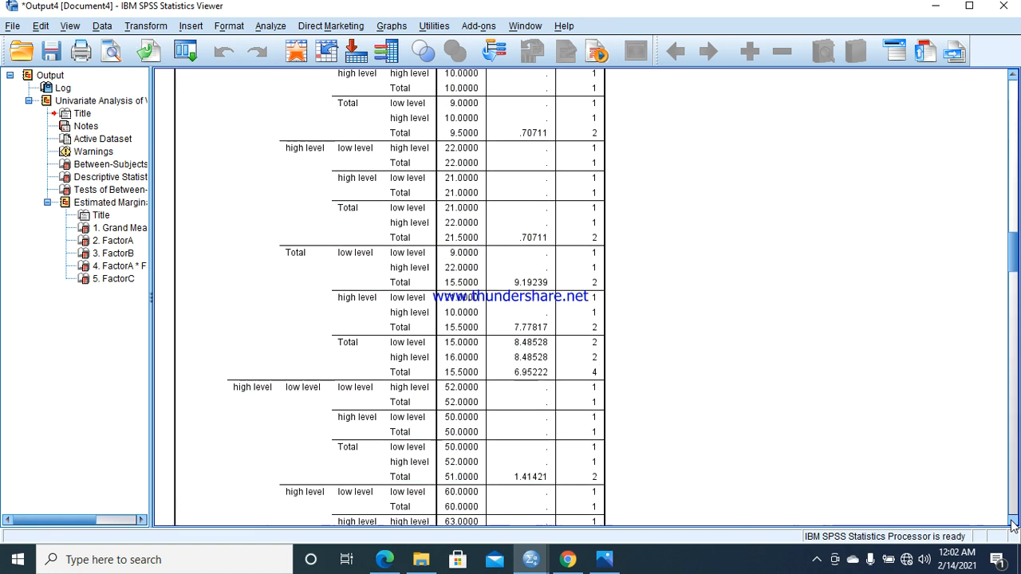
pyautogui.scroll(-3)
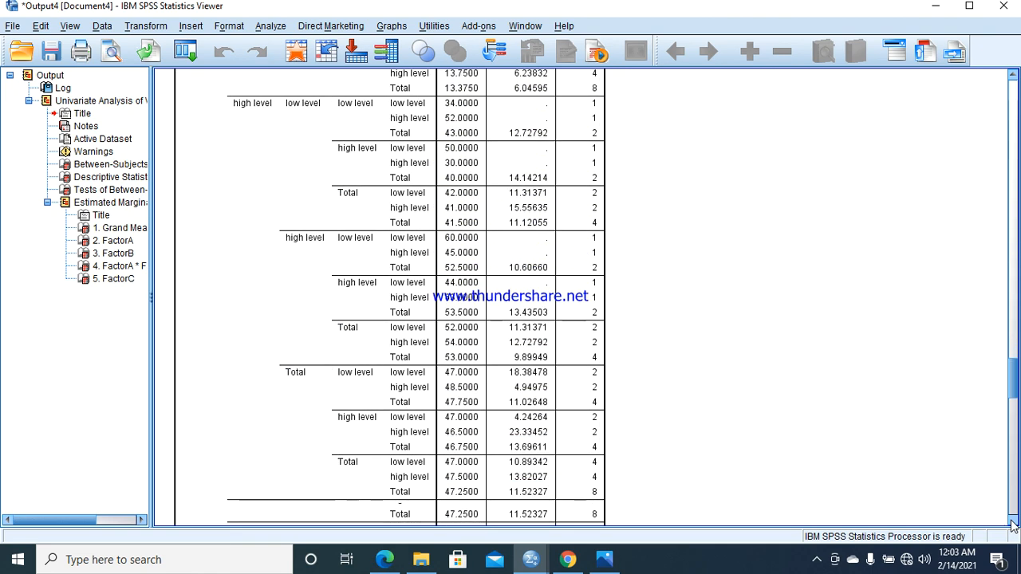
pyautogui.scroll(-3)
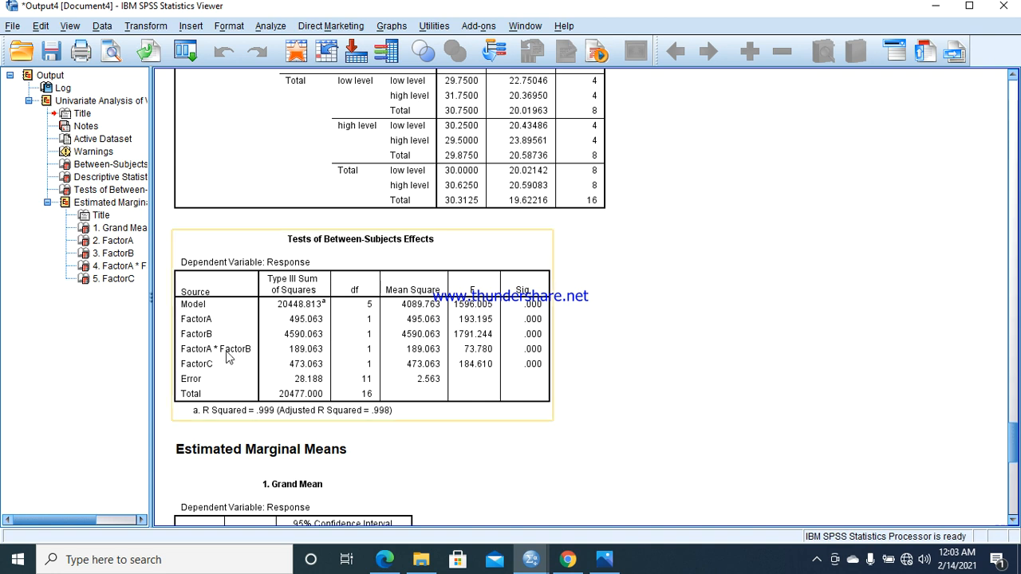
pyautogui.moveTo(385, 559)
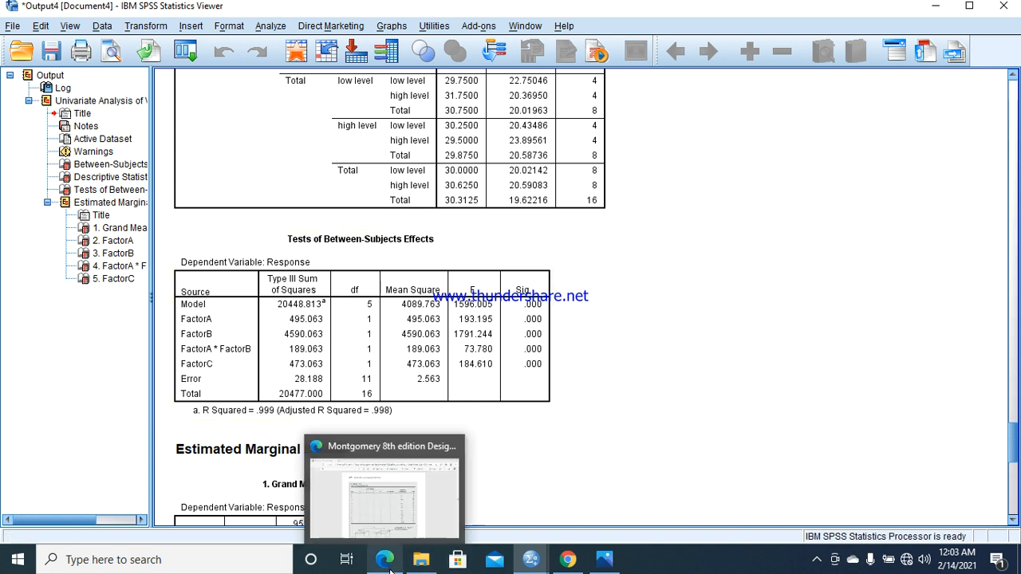
# Bring up the textbook PDF and scroll to Table 8.7's ANOVA on page 330.
pyautogui.click(385, 488)
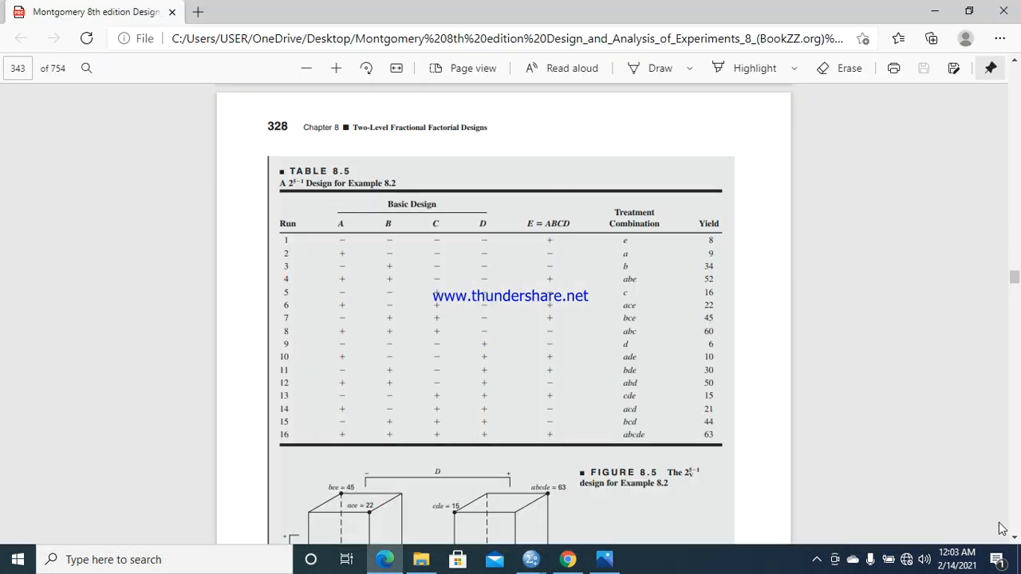
pyautogui.scroll(-3)
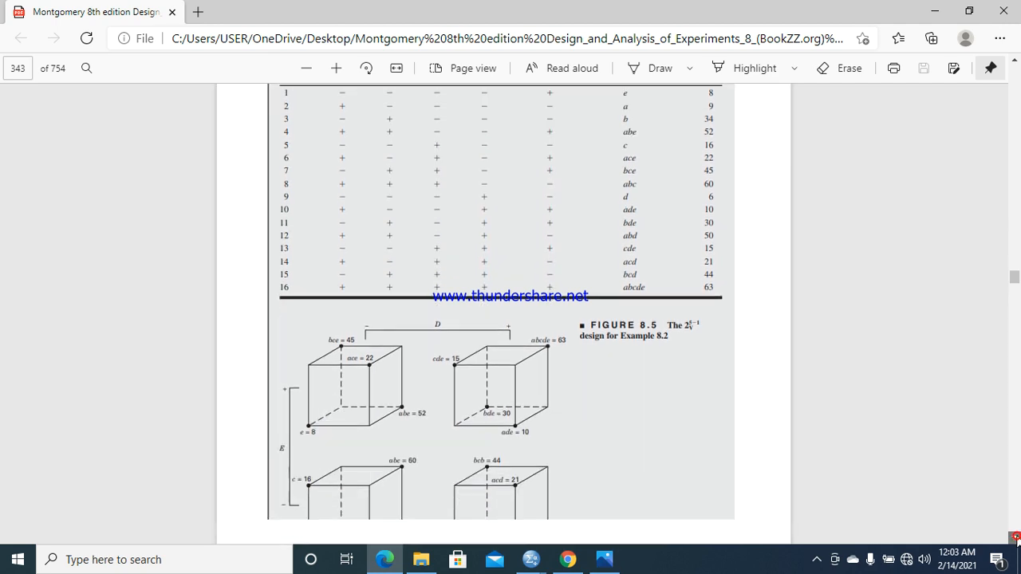
pyautogui.scroll(-3)
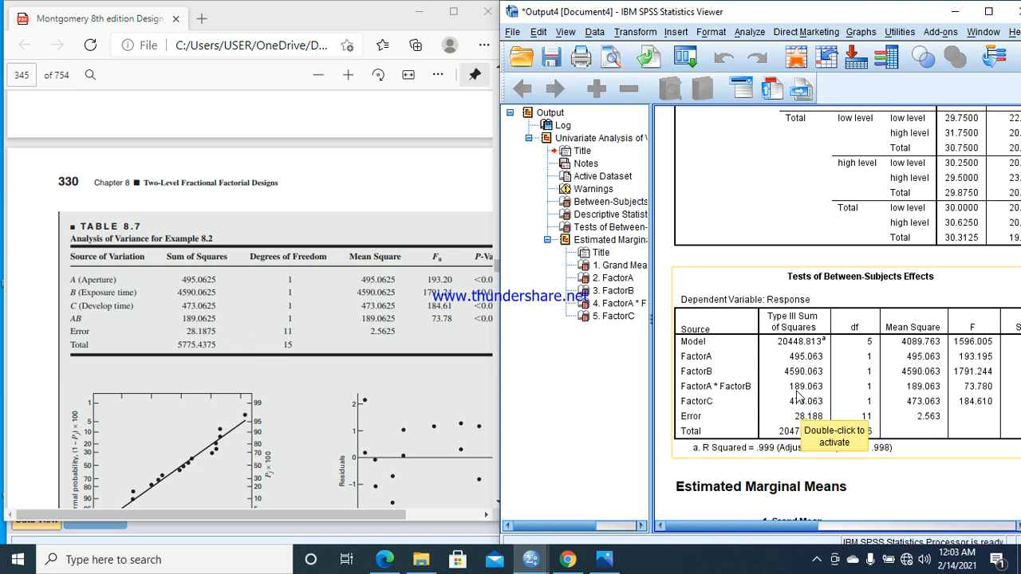
pyautogui.moveTo(857, 391)
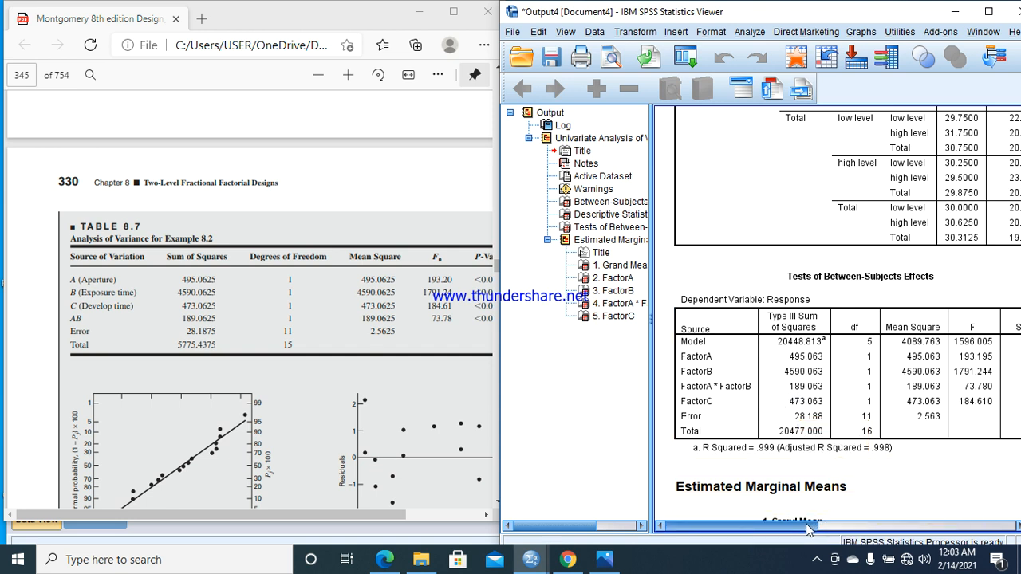
pyautogui.hscroll(3)
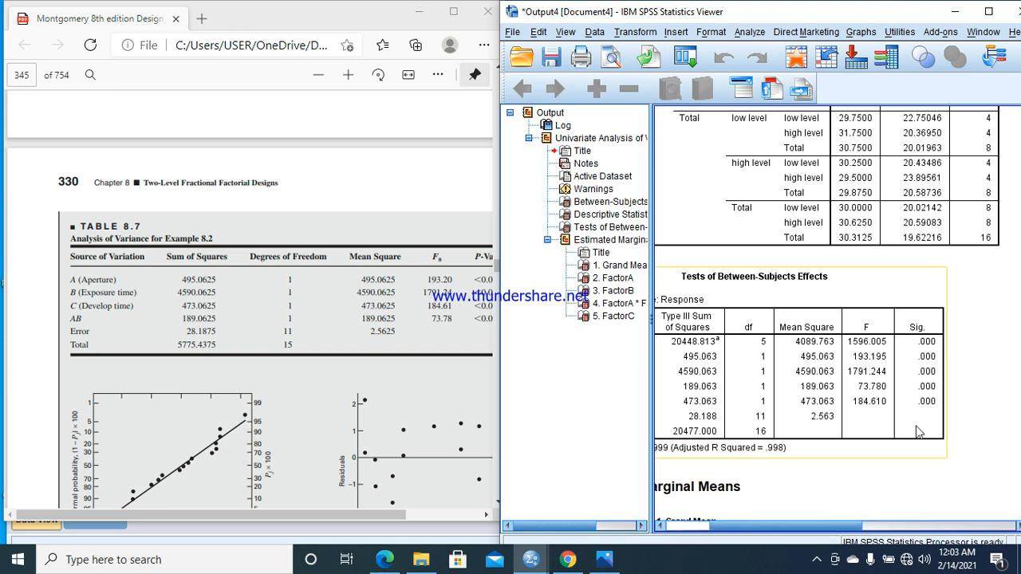
pyautogui.moveTo(693, 380)
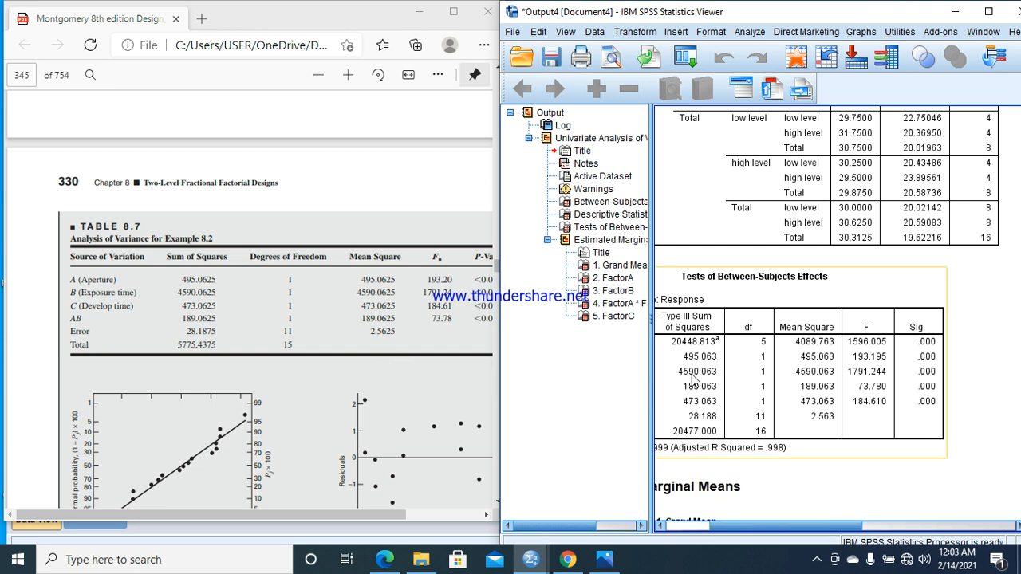
pyautogui.moveTo(694, 387)
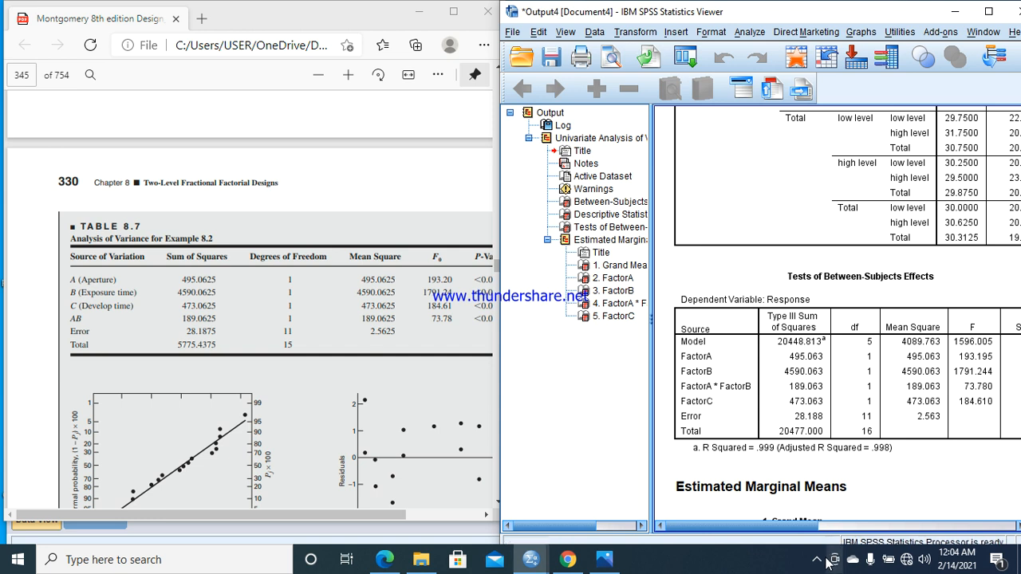
pyautogui.moveTo(817, 559)
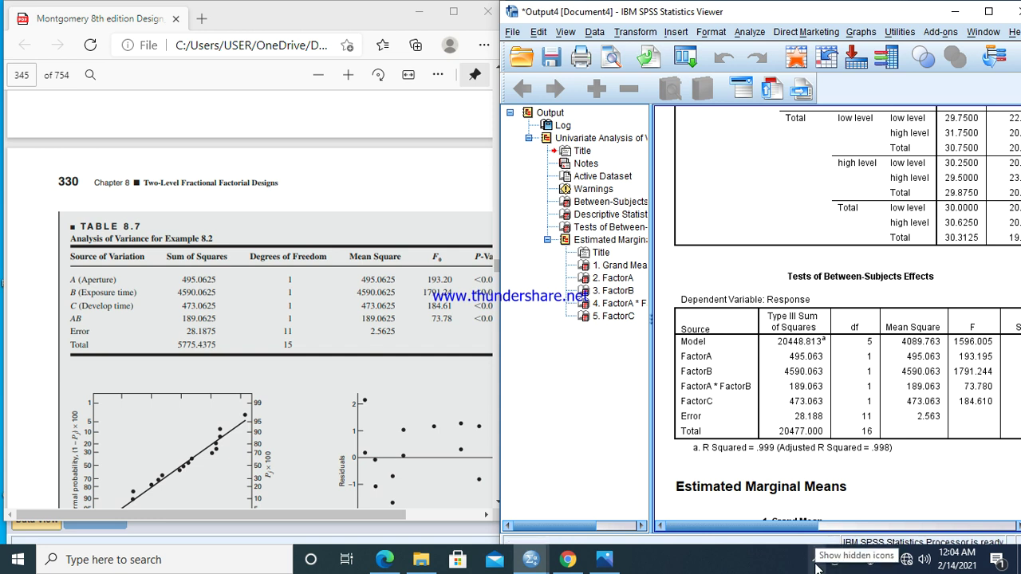
# Reveal the hidden tray icons and open the screen recorder's pause/stop menu.
pyautogui.click(815, 557)
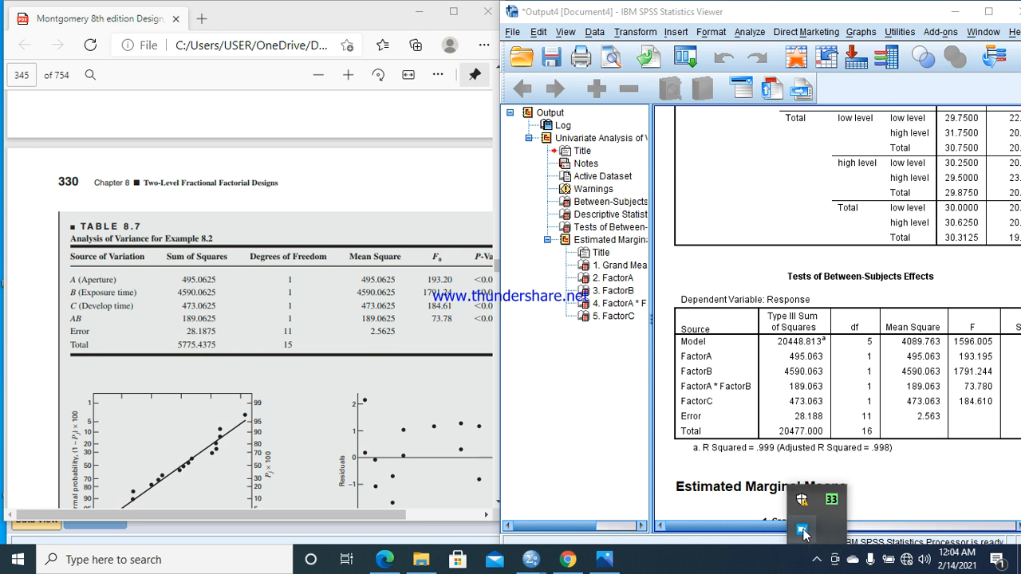
pyautogui.click(803, 532)
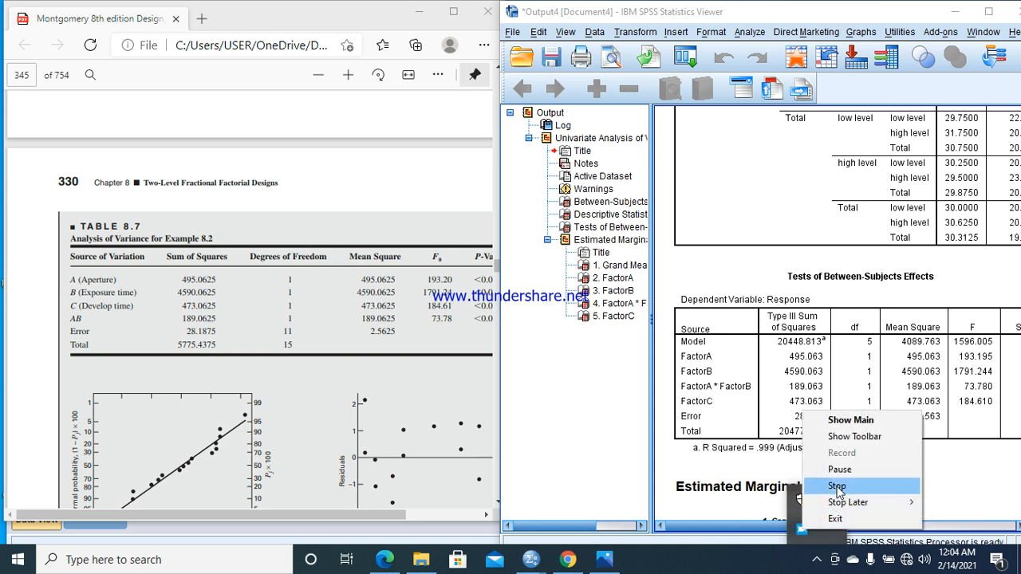